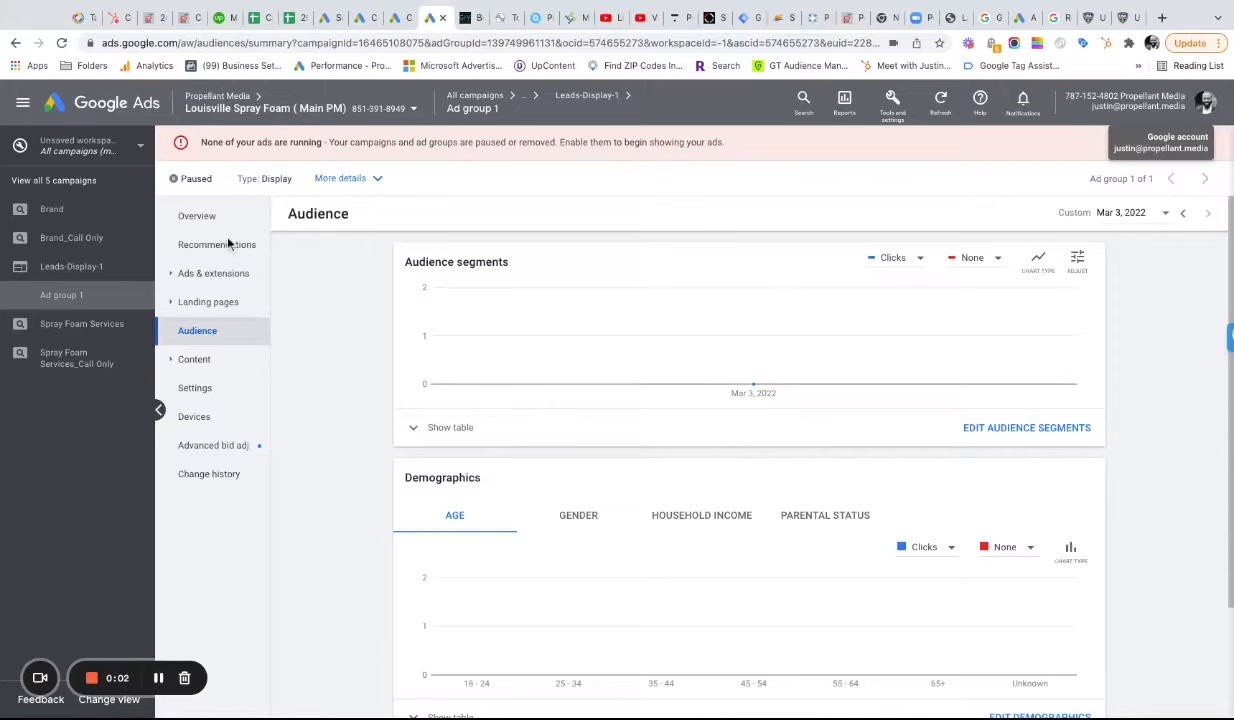
mouse_move(230, 244)
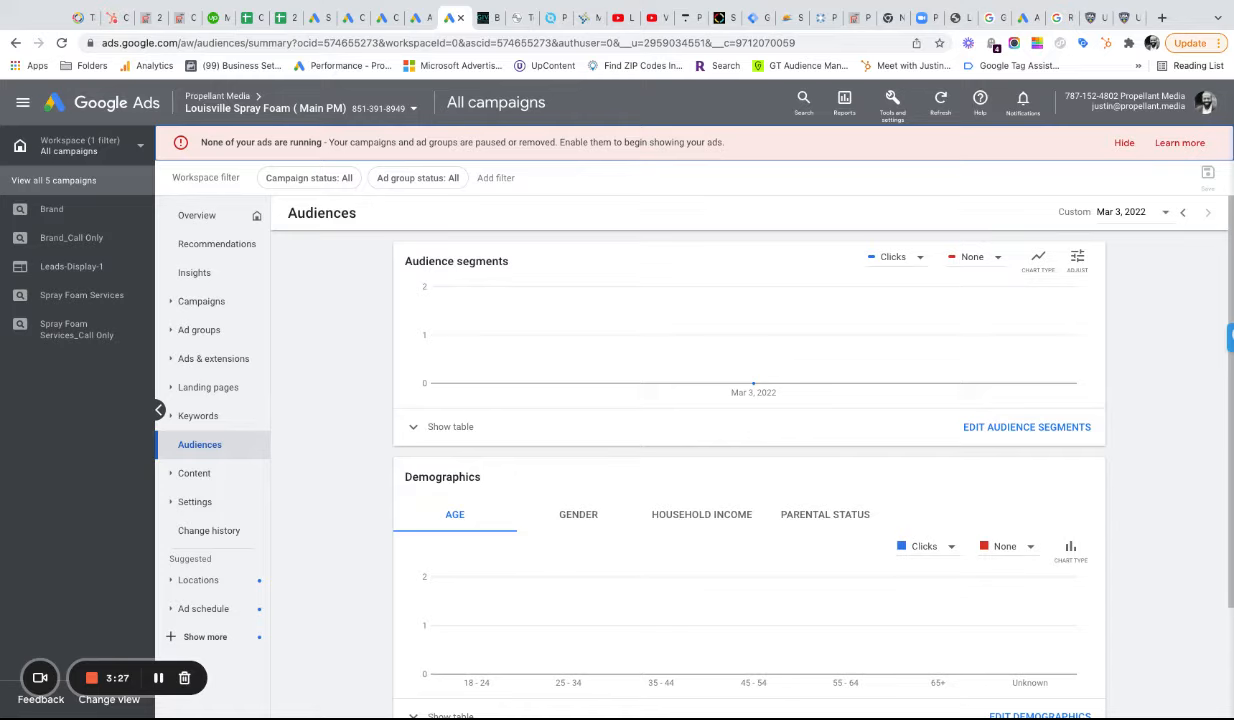
mouse_move(251, 488)
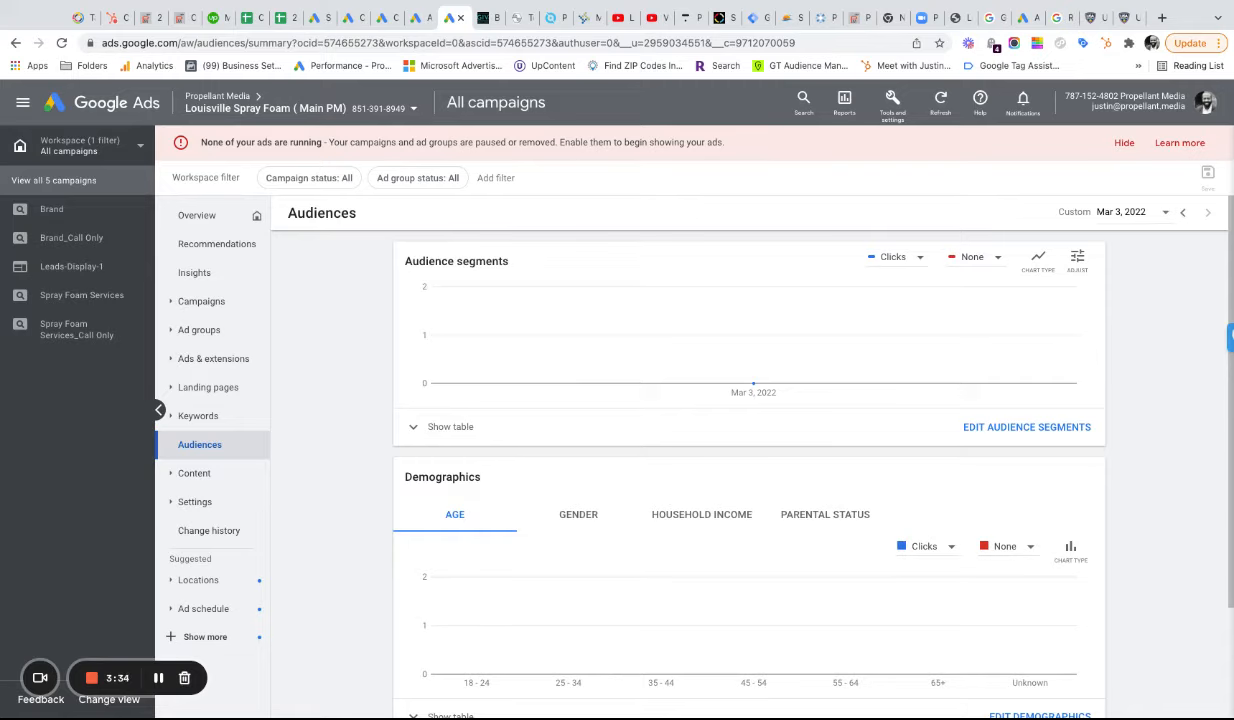
mouse_move(753, 383)
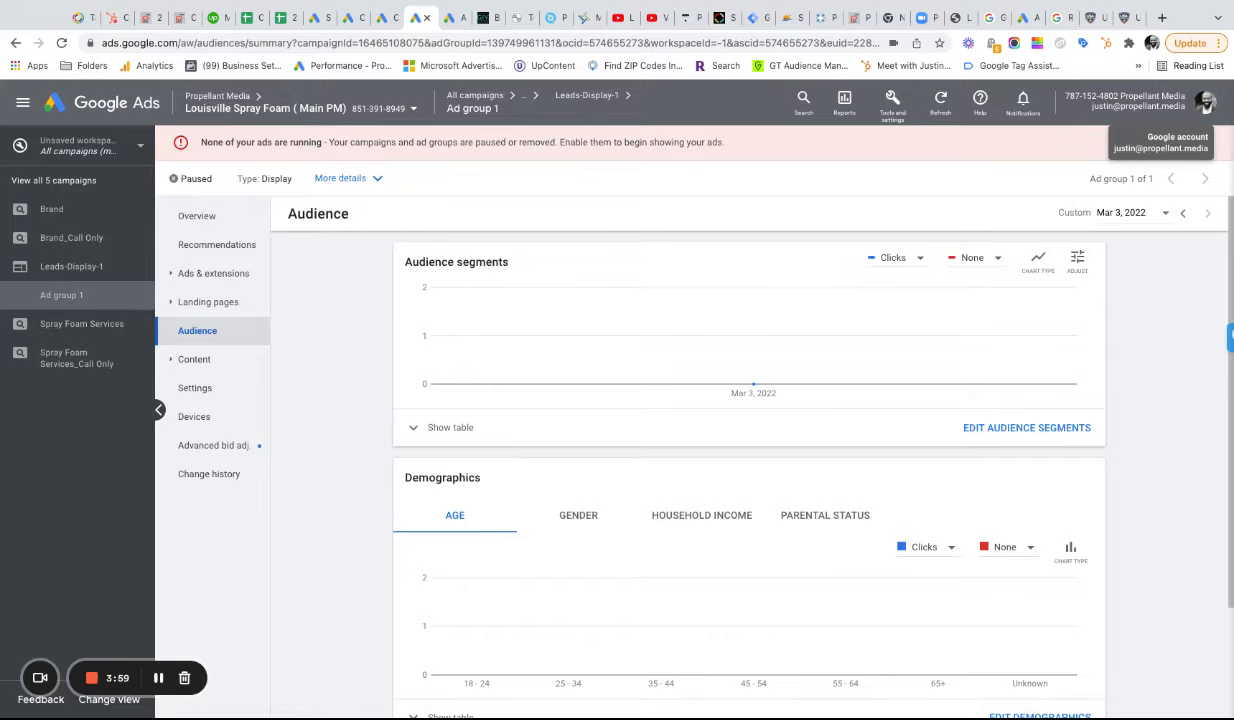
mouse_move(224, 338)
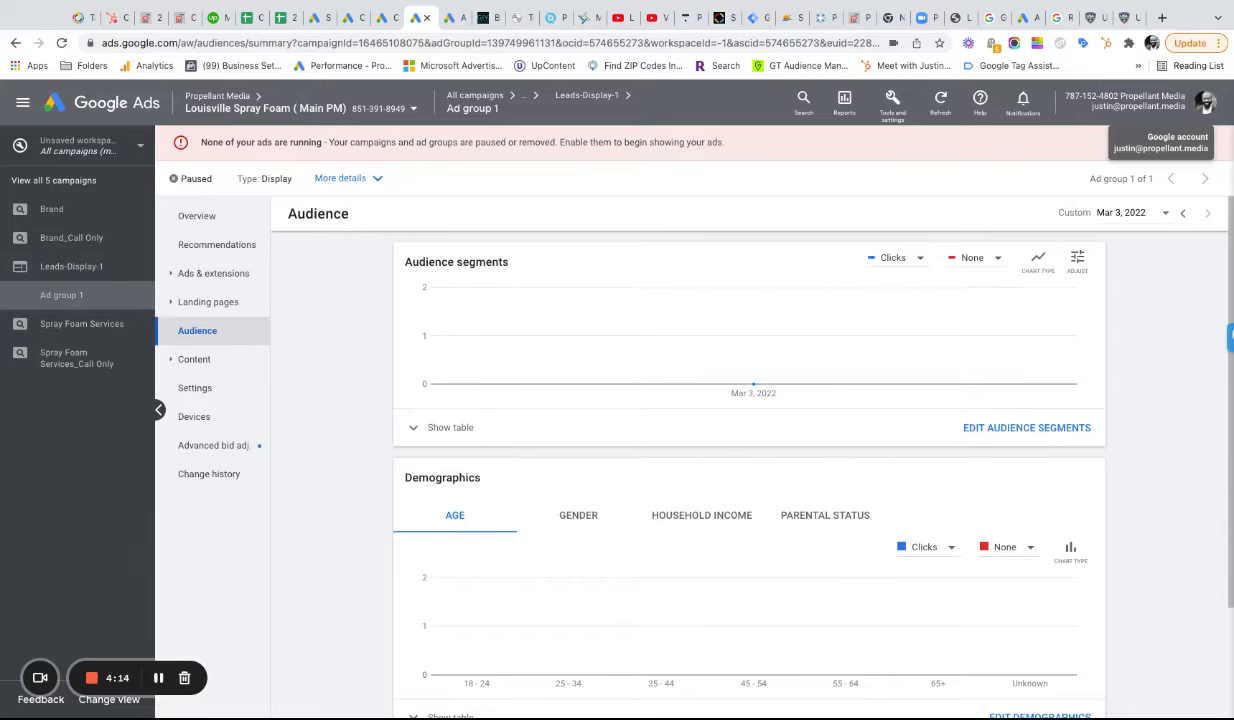
mouse_move(195, 388)
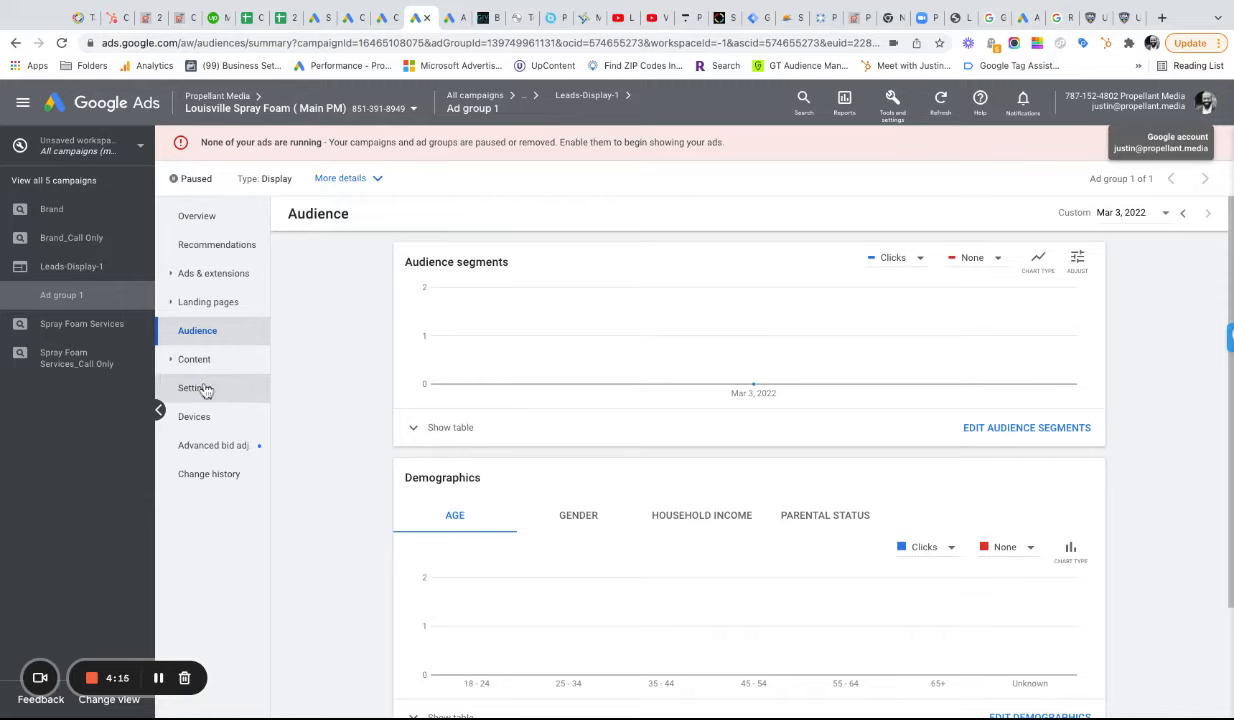
mouse_move(1214, 462)
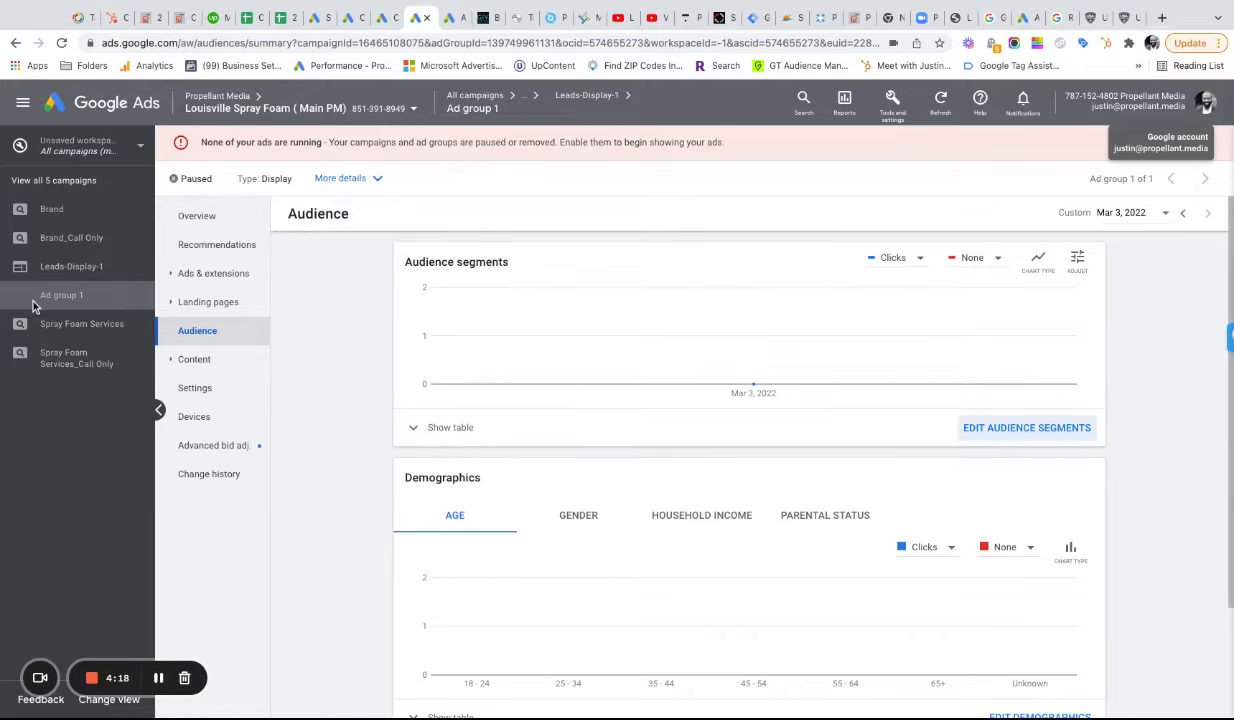
Step: Open the audience segment editor for Leads-Display-1's Ad group 1
left_click(1026, 427)
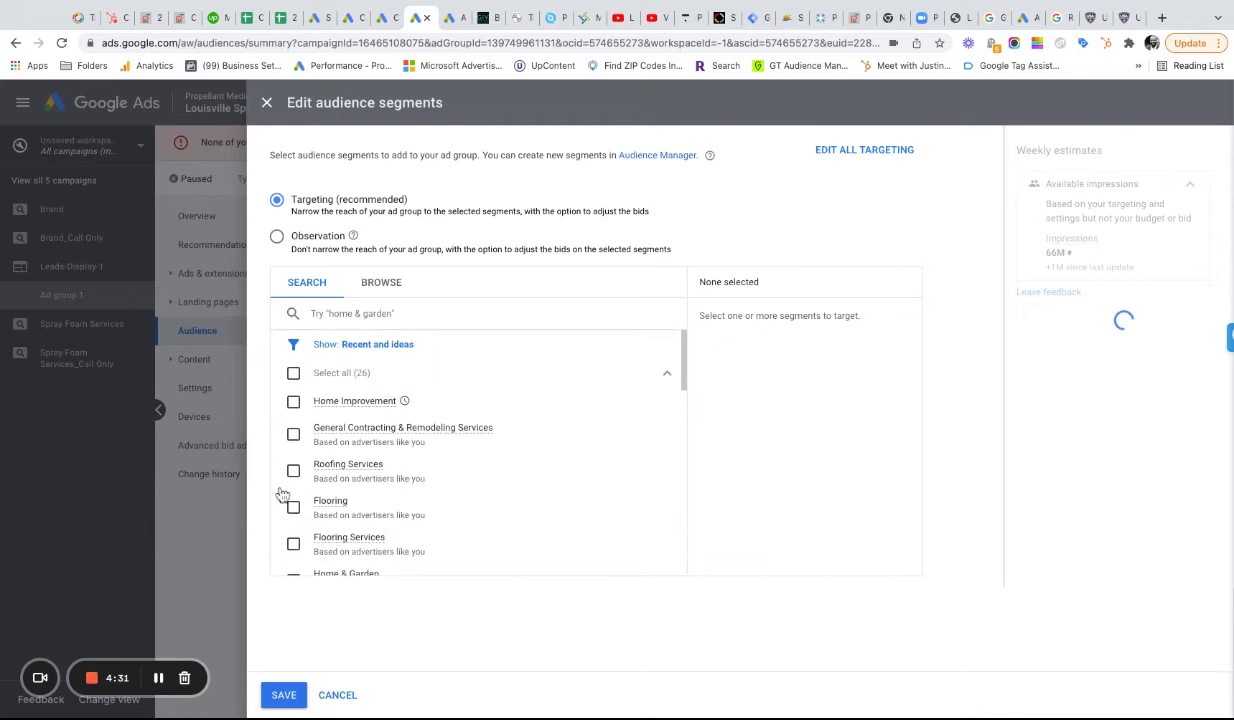
Step: Browse to 'Your custom audience segments' and start a new custom segment
left_click(380, 282)
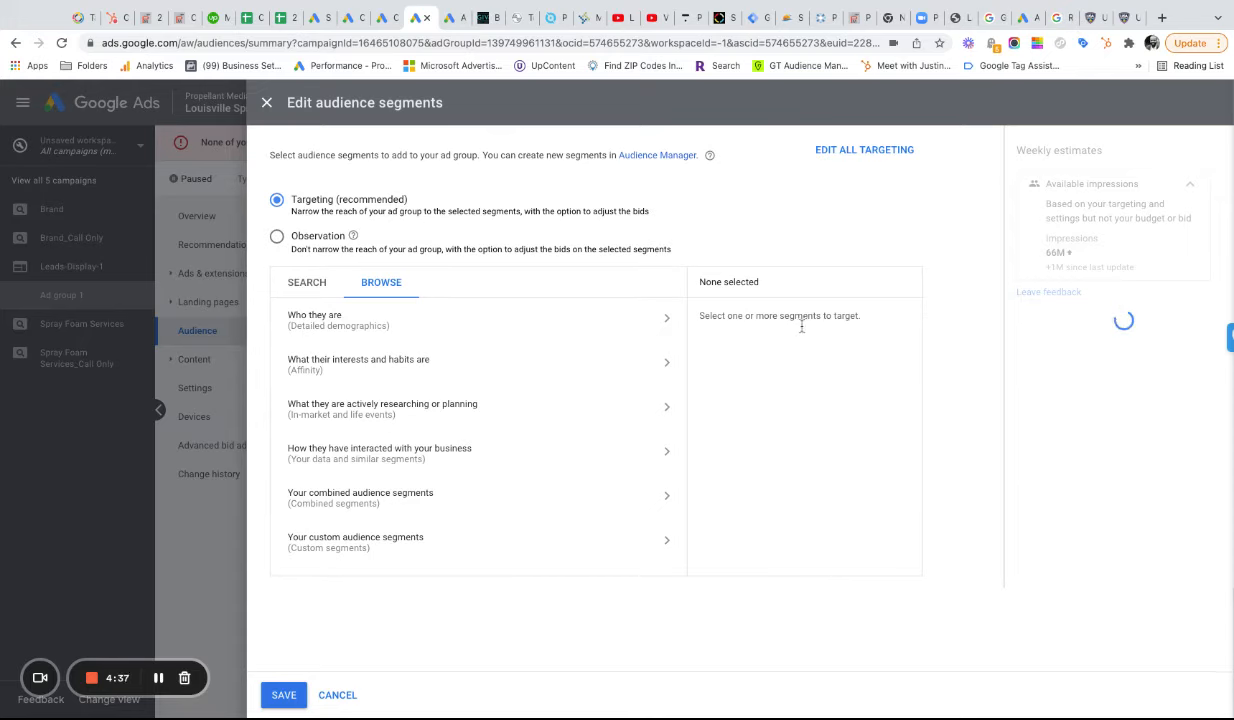
left_click(355, 541)
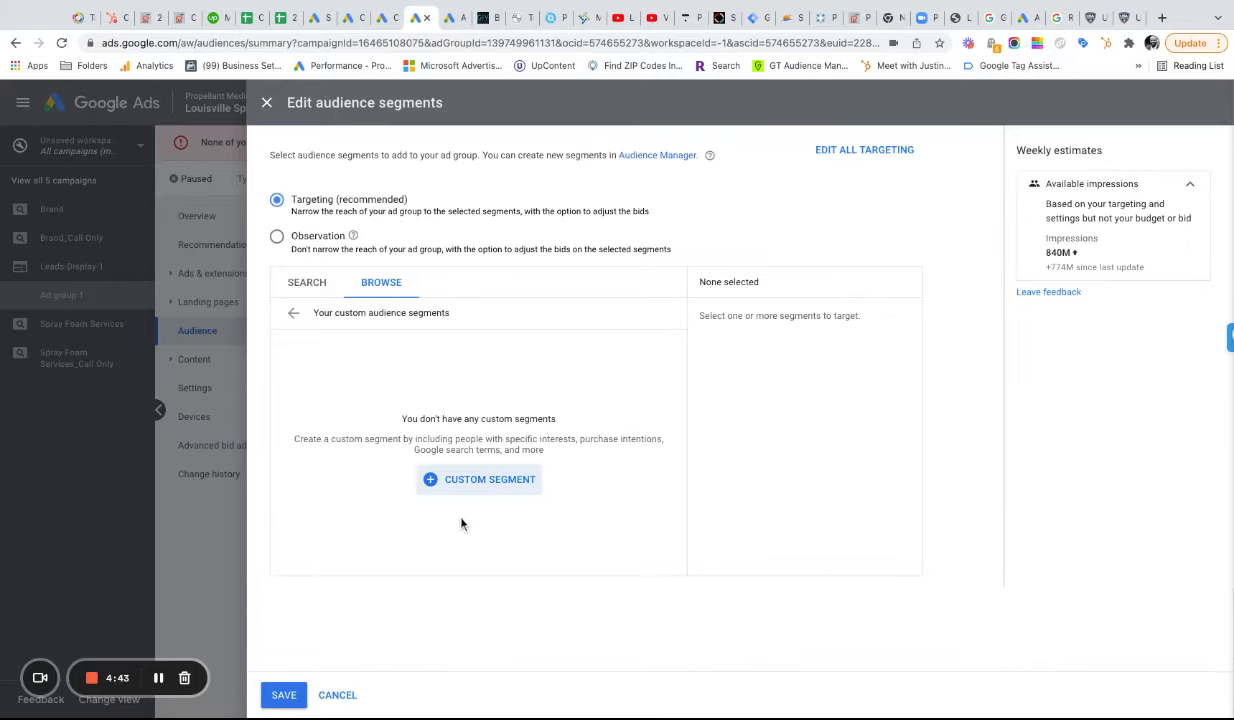
left_click(479, 479)
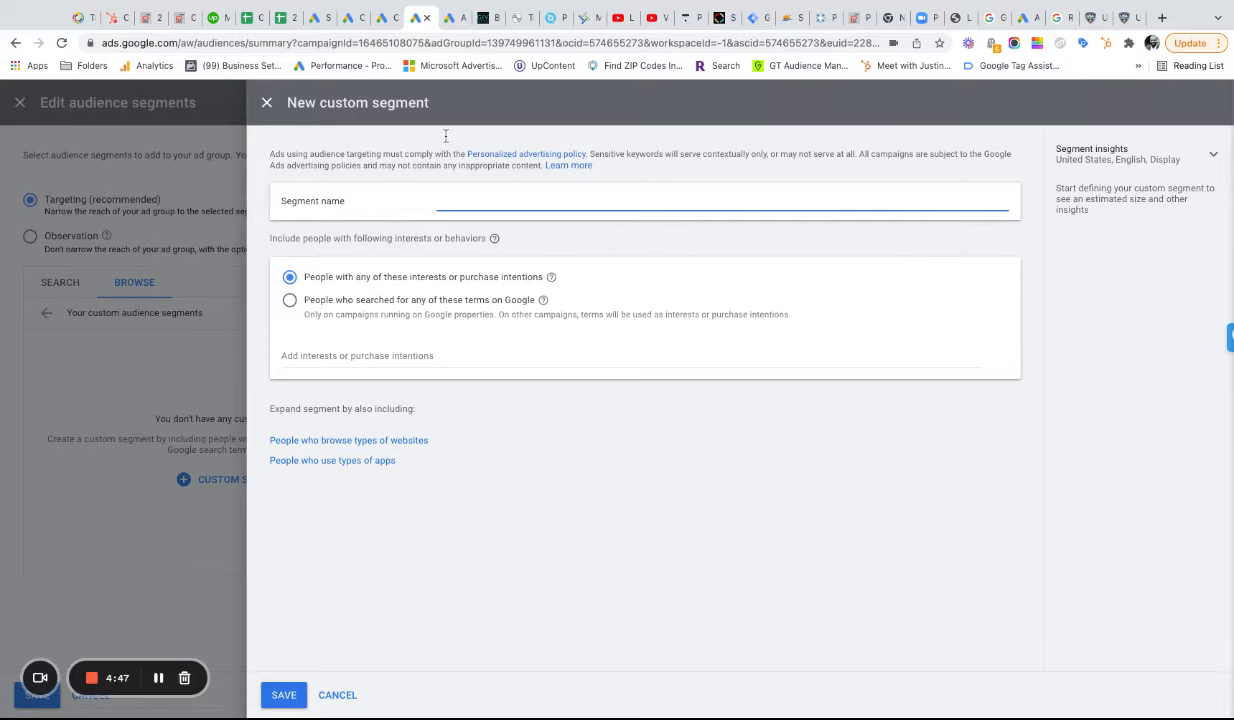
mouse_move(595, 155)
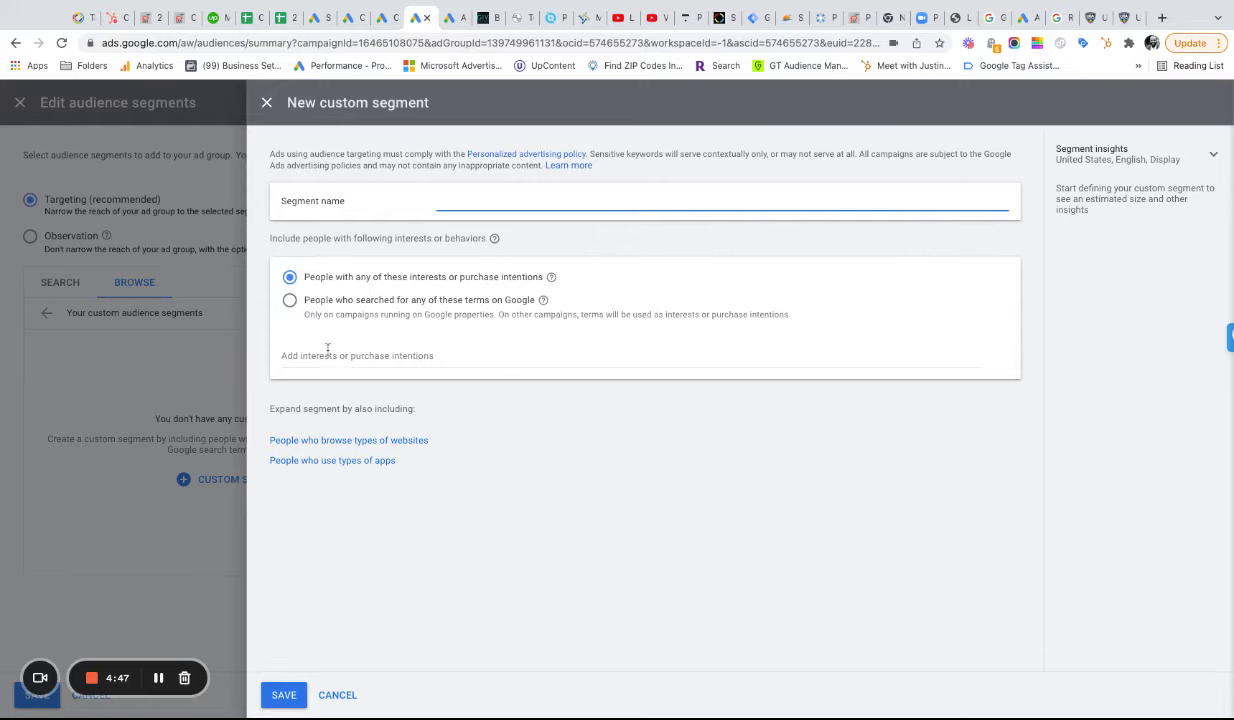
Step: Name the segment 'Spray Foam Insulation - In-market audience' and target Google searchers for 'spray foam insulation'
type("Spray Foam Insulation - In")
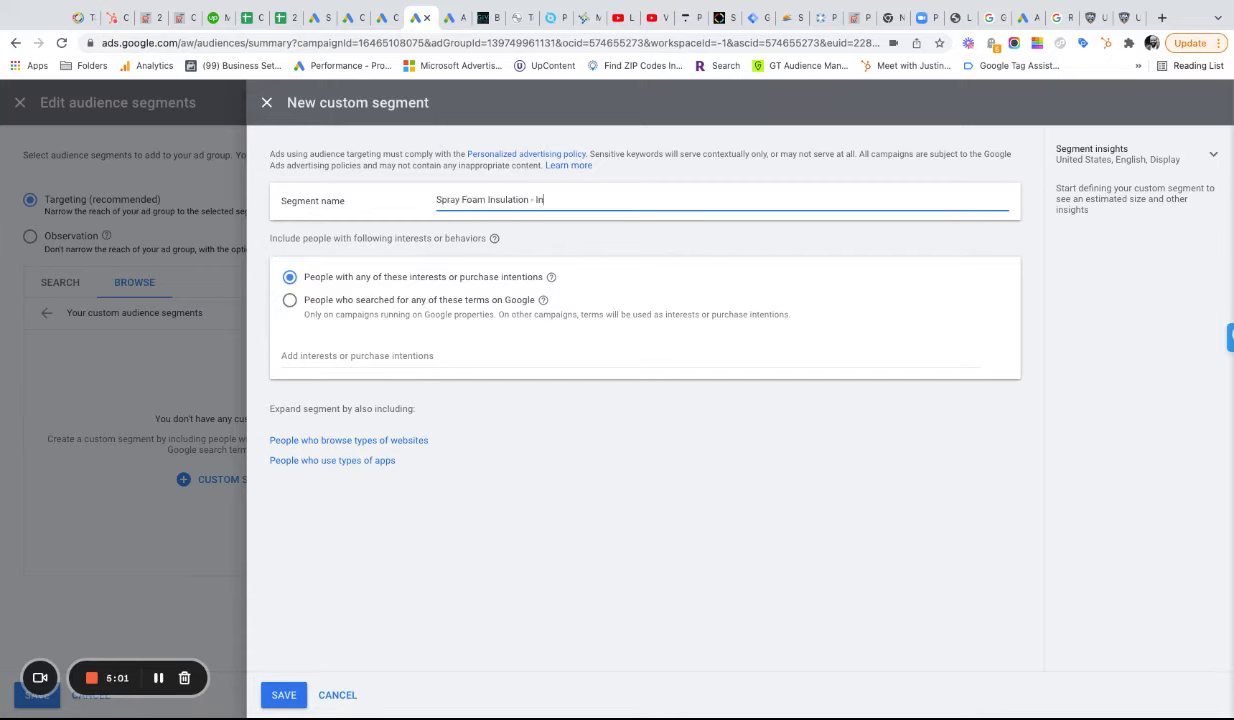
mouse_move(400, 280)
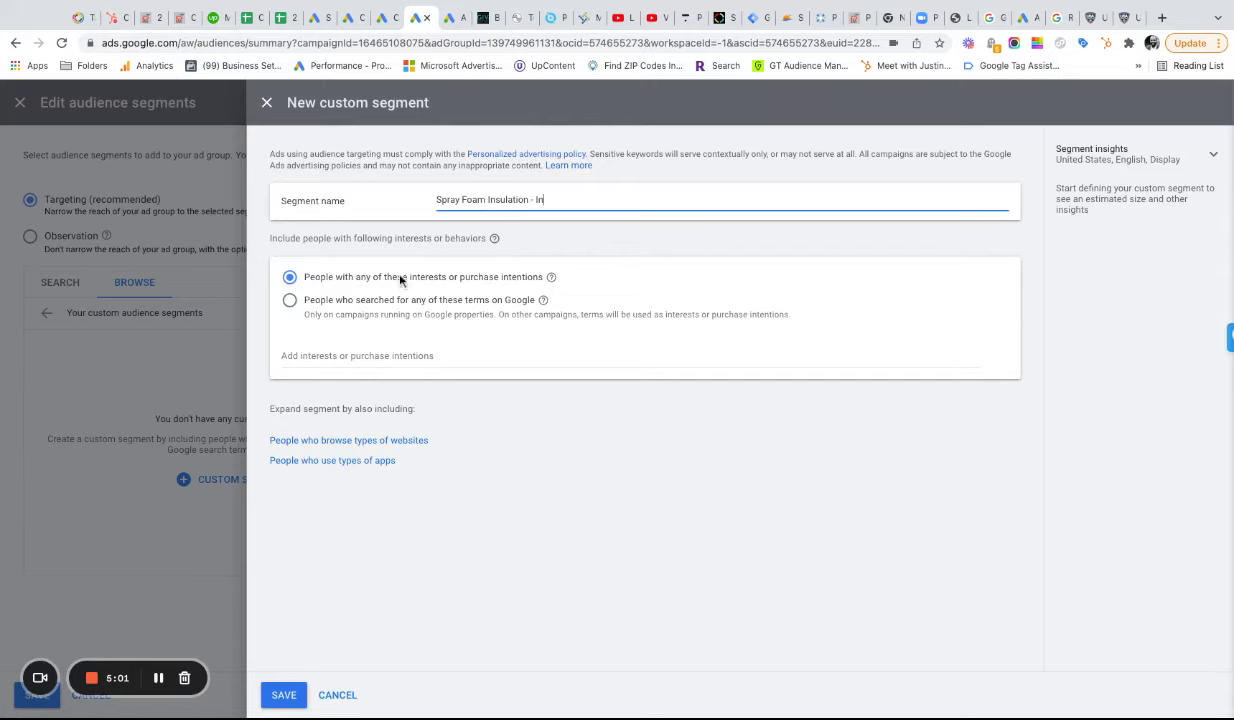
mouse_move(259, 263)
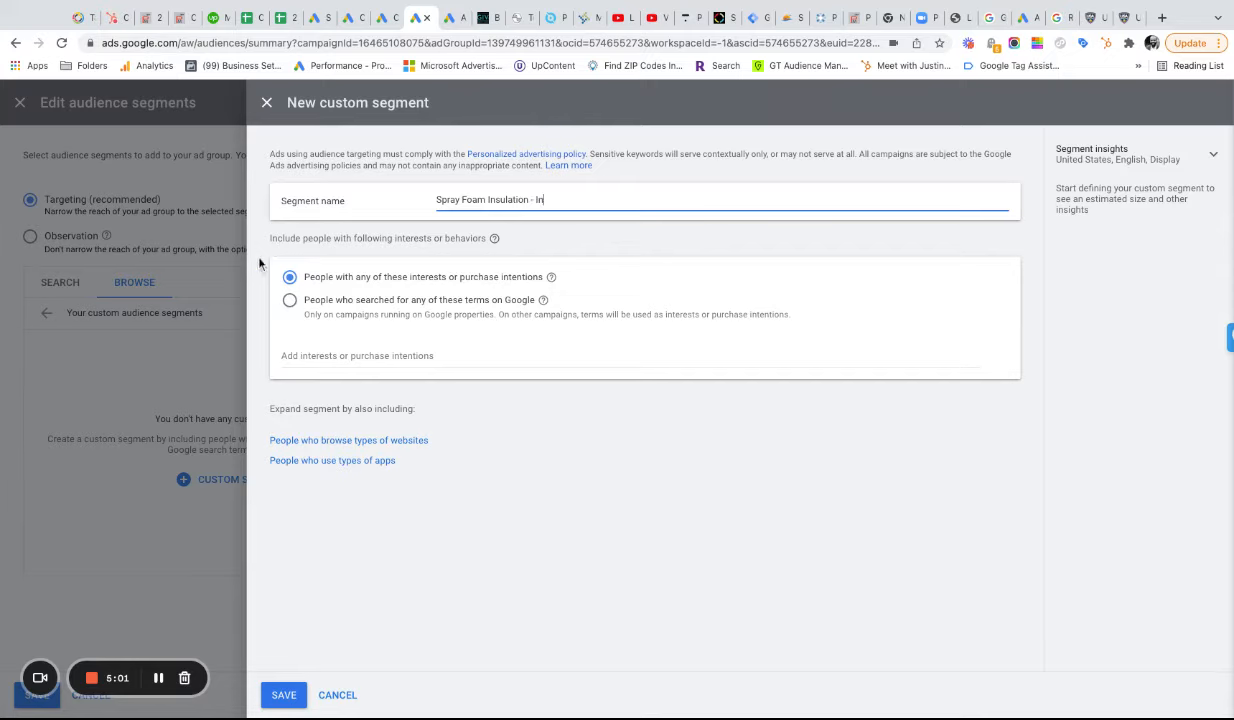
type("-market audience")
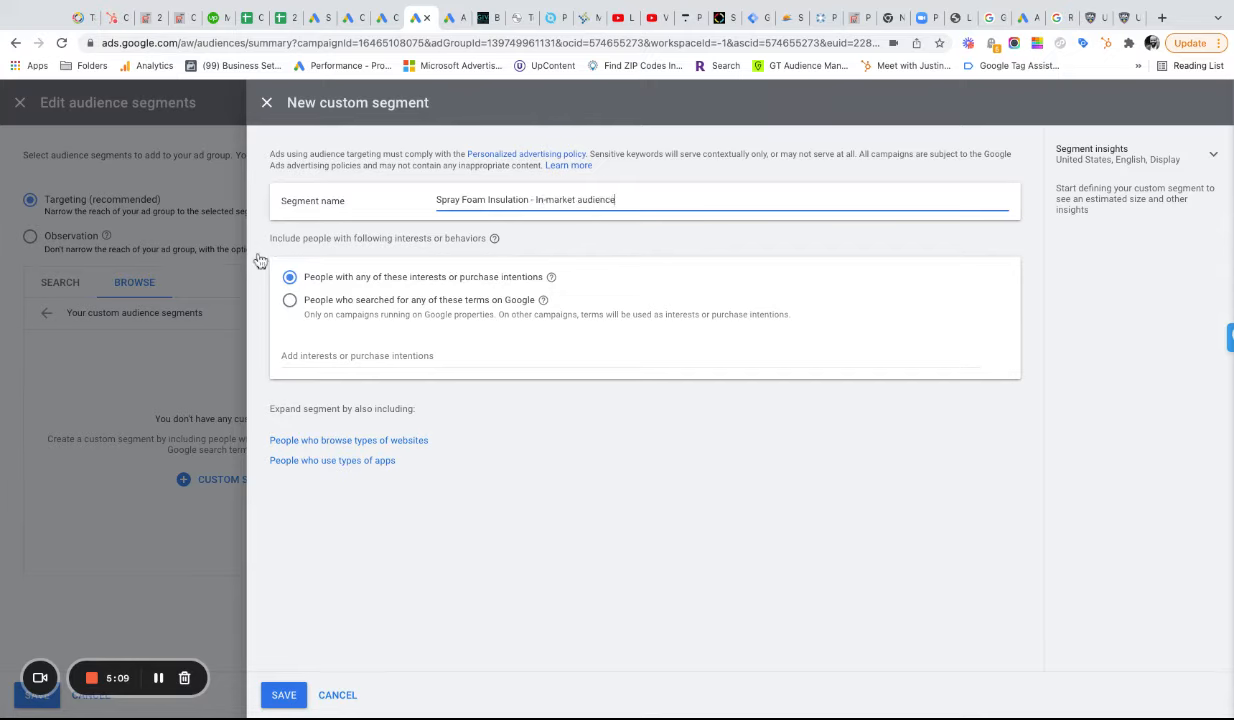
mouse_move(452, 261)
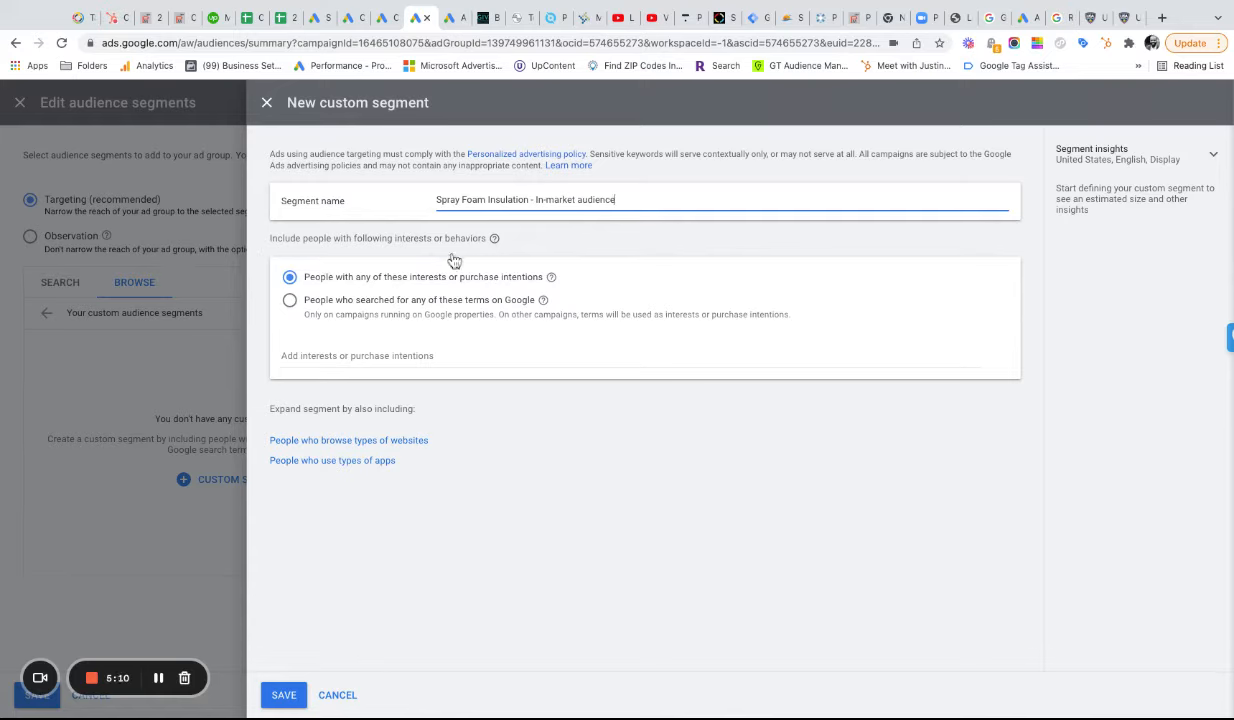
mouse_move(202, 290)
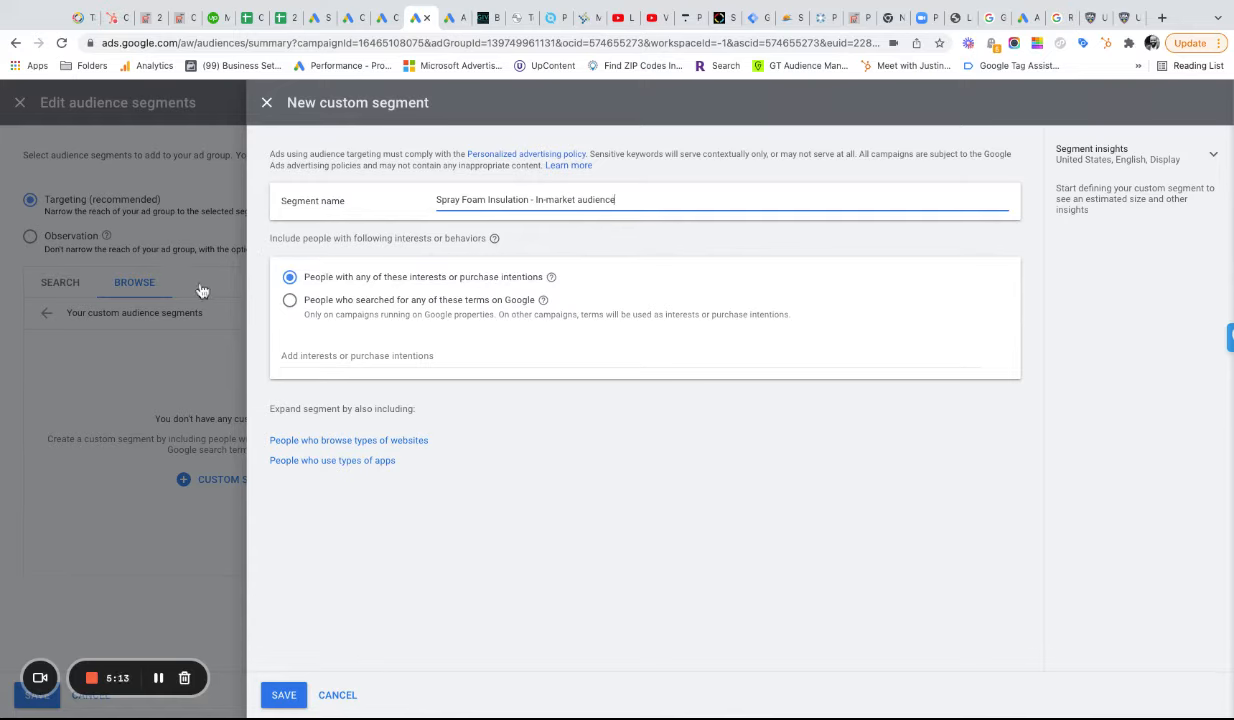
mouse_move(338, 297)
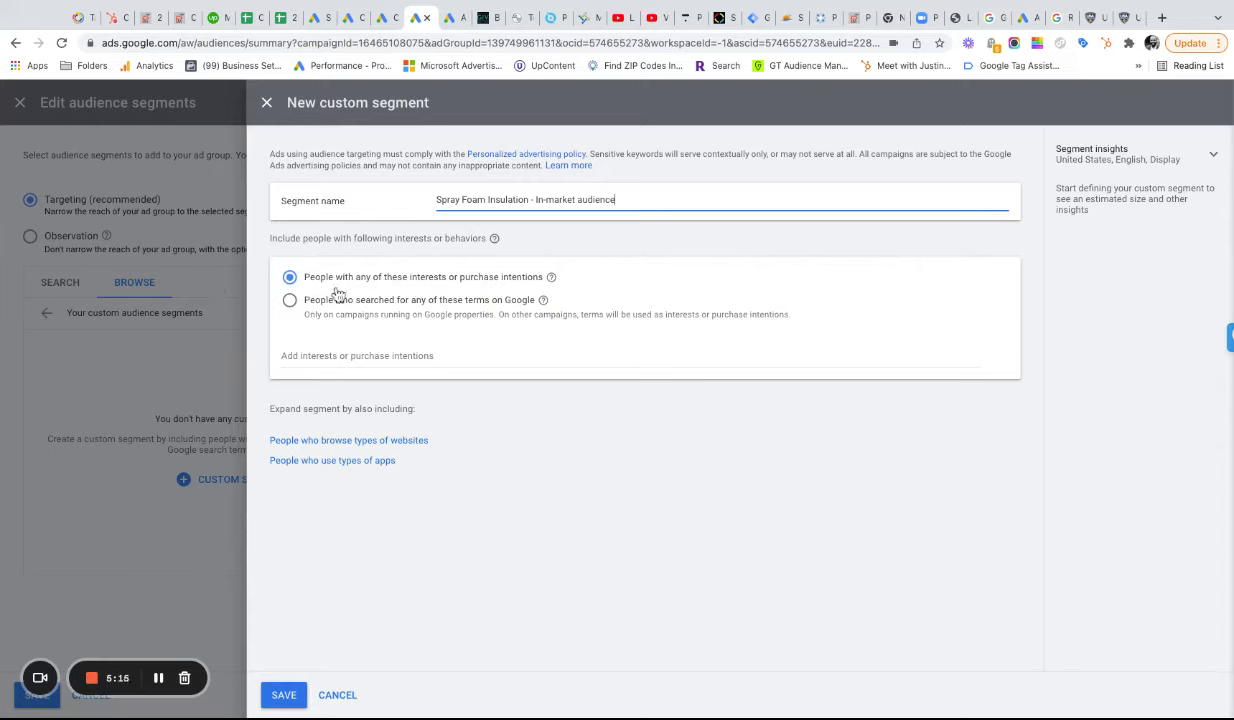
mouse_move(218, 312)
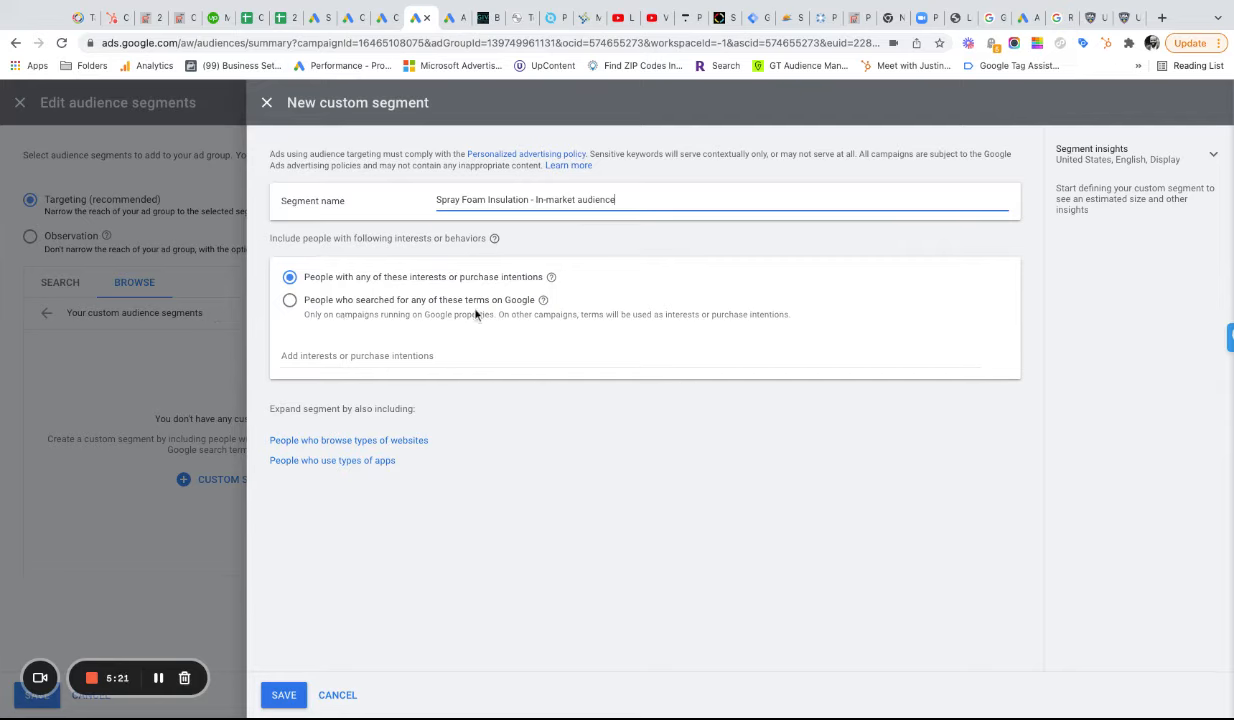
mouse_move(590, 313)
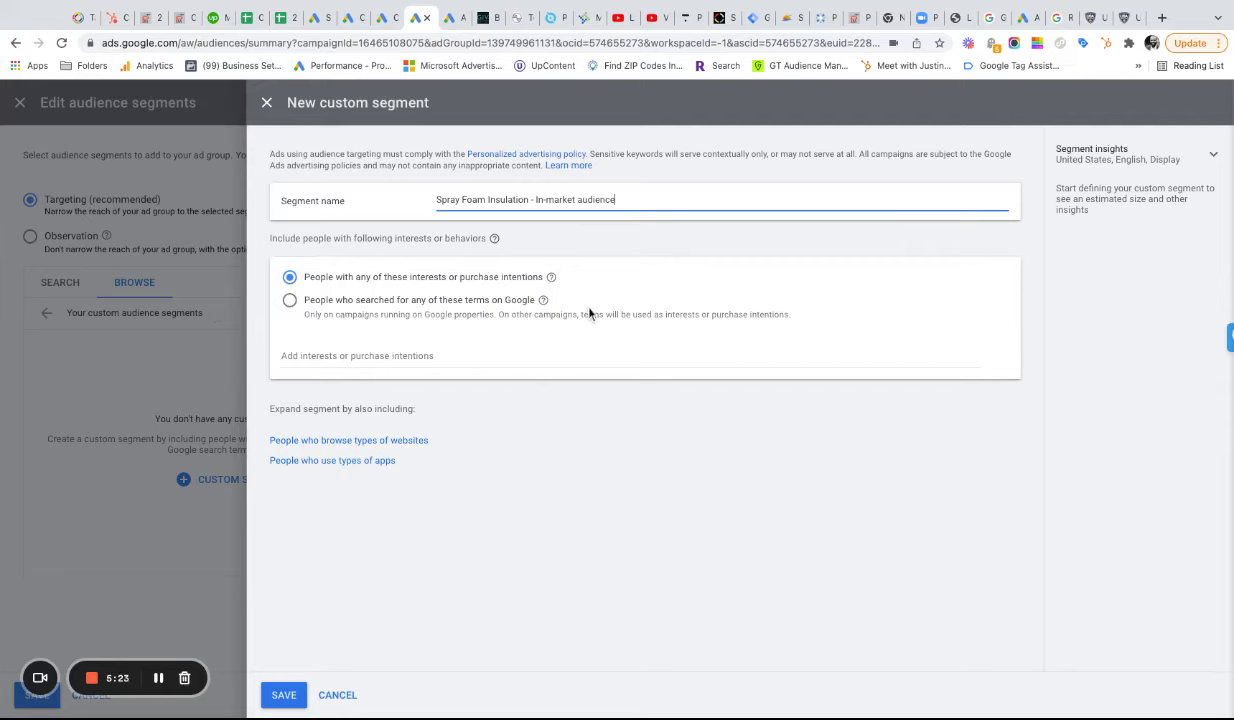
mouse_move(690, 314)
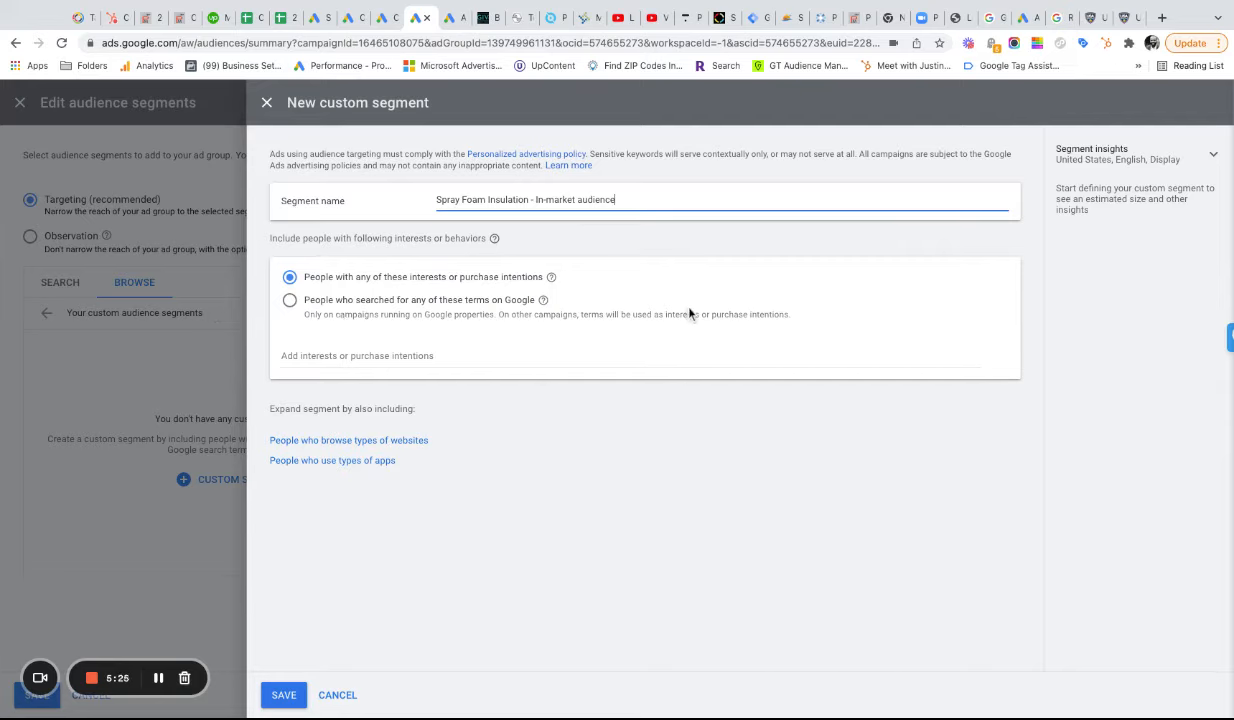
mouse_move(166, 282)
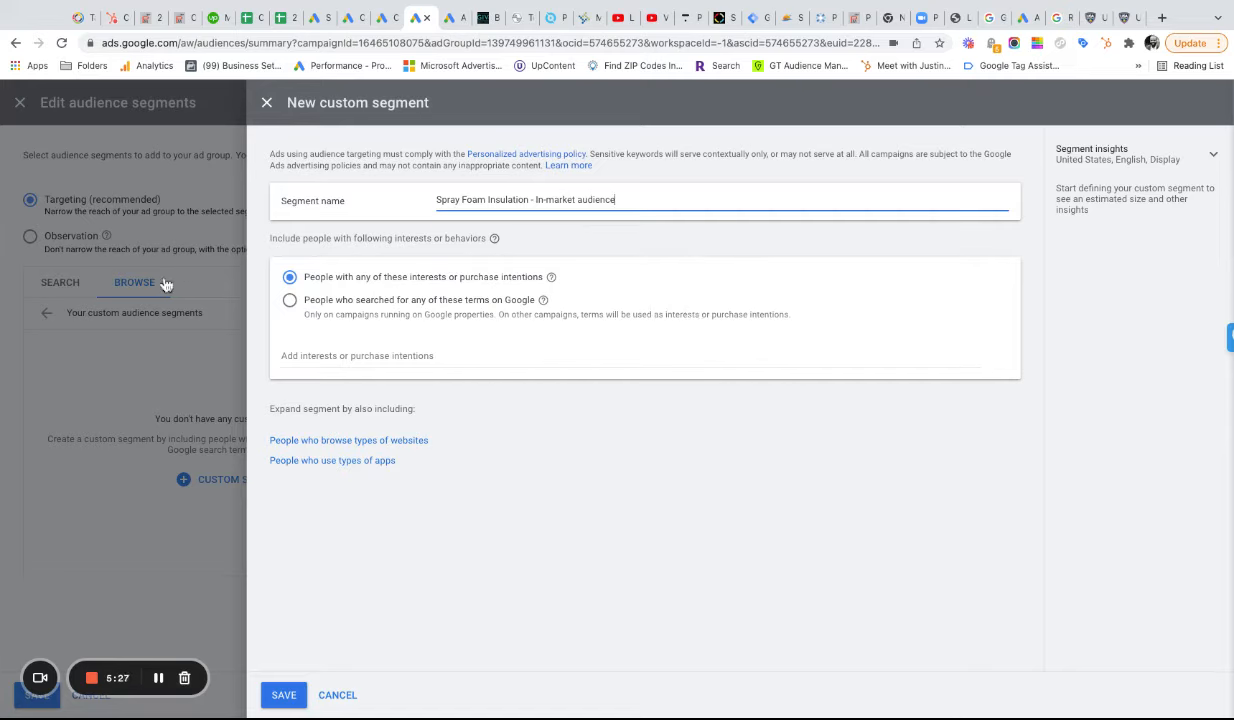
left_click(290, 300)
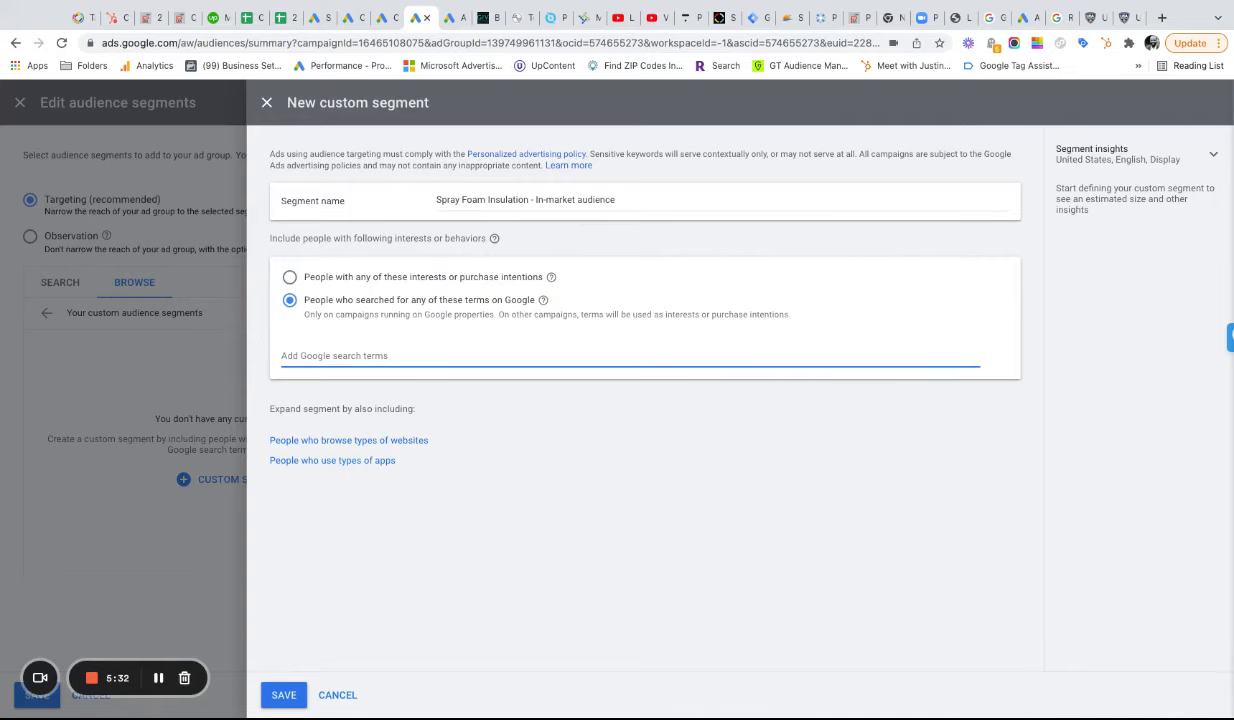
type("s")
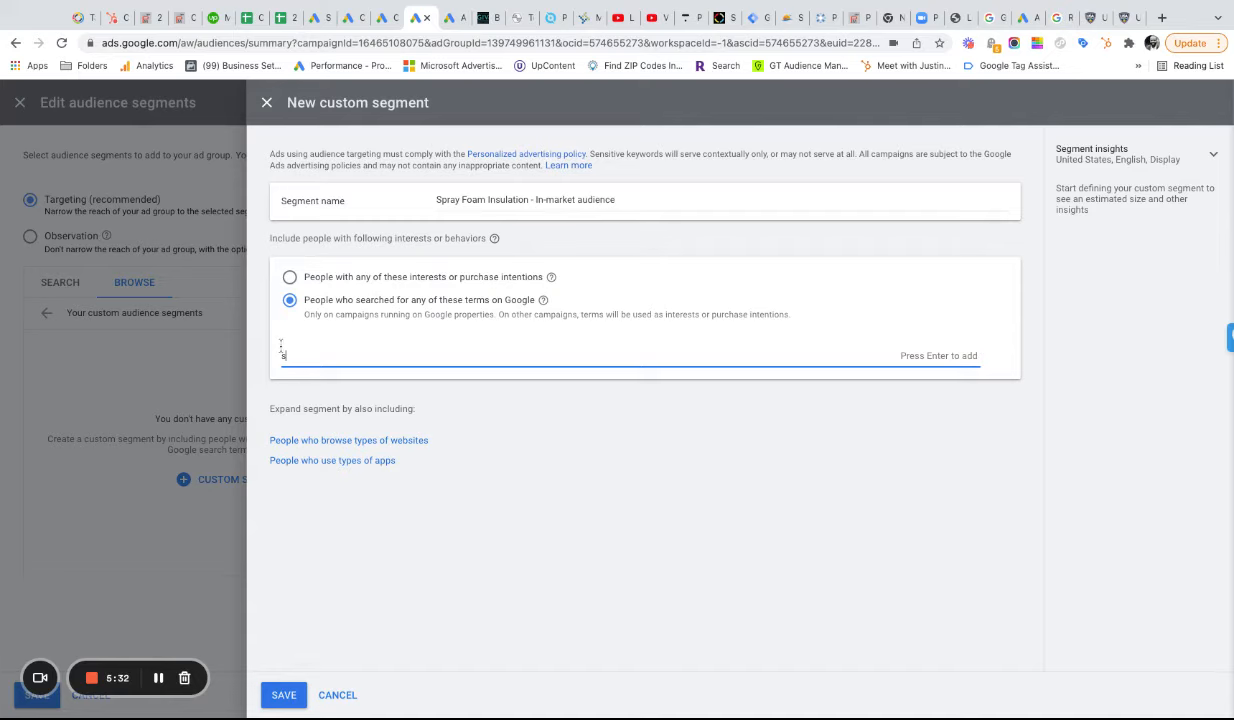
type("s")
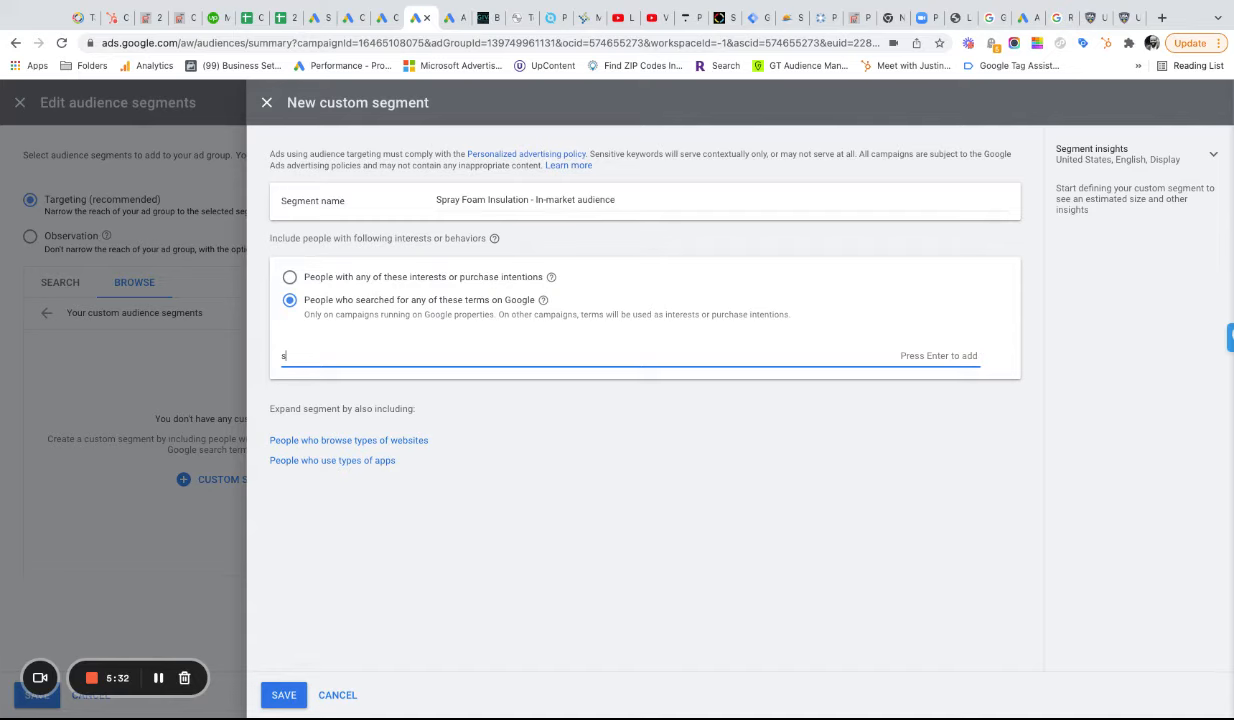
mouse_move(550, 437)
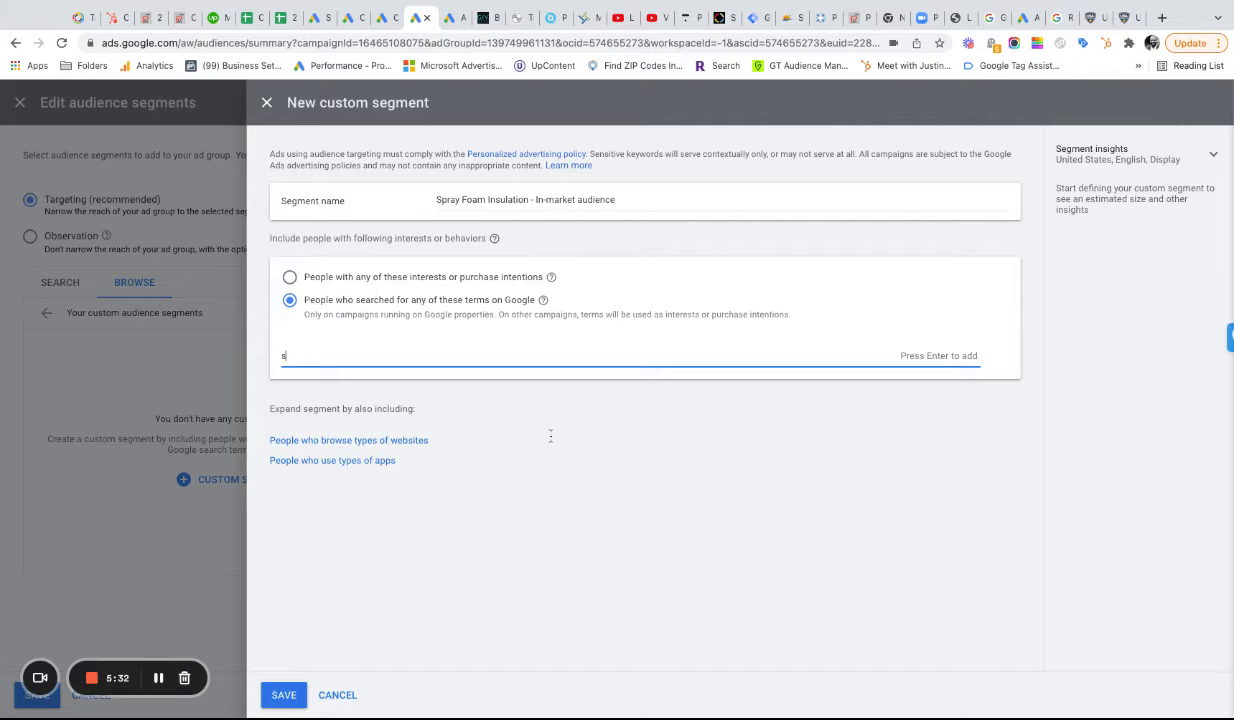
type("spray foam insulation")
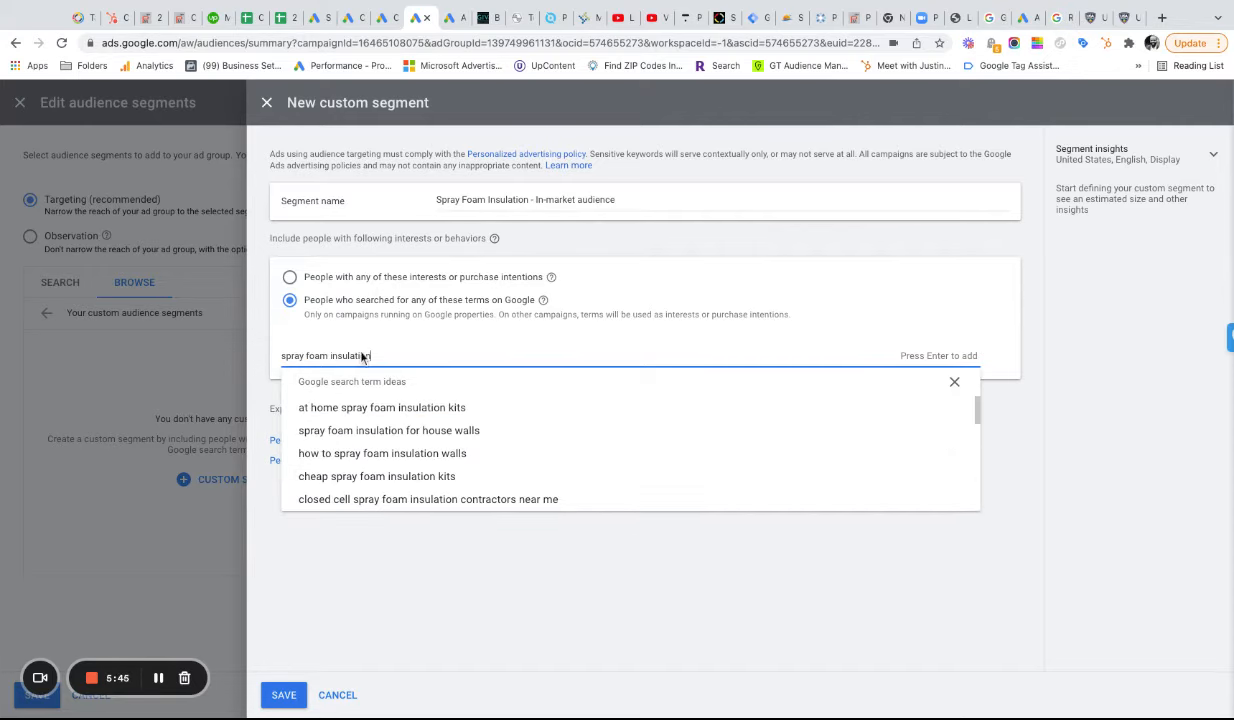
Step: Add the search terms 'spray foam insulation' and 'spray foam insulation near me'
key("Enter")
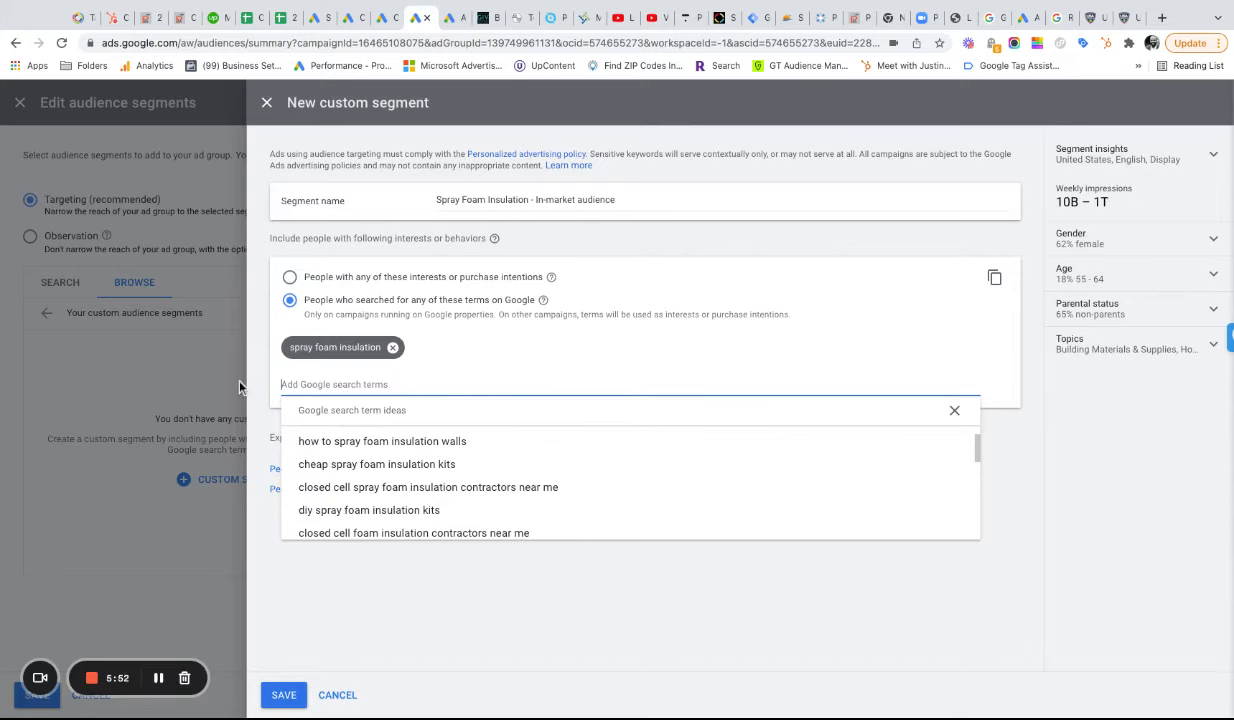
mouse_move(974, 366)
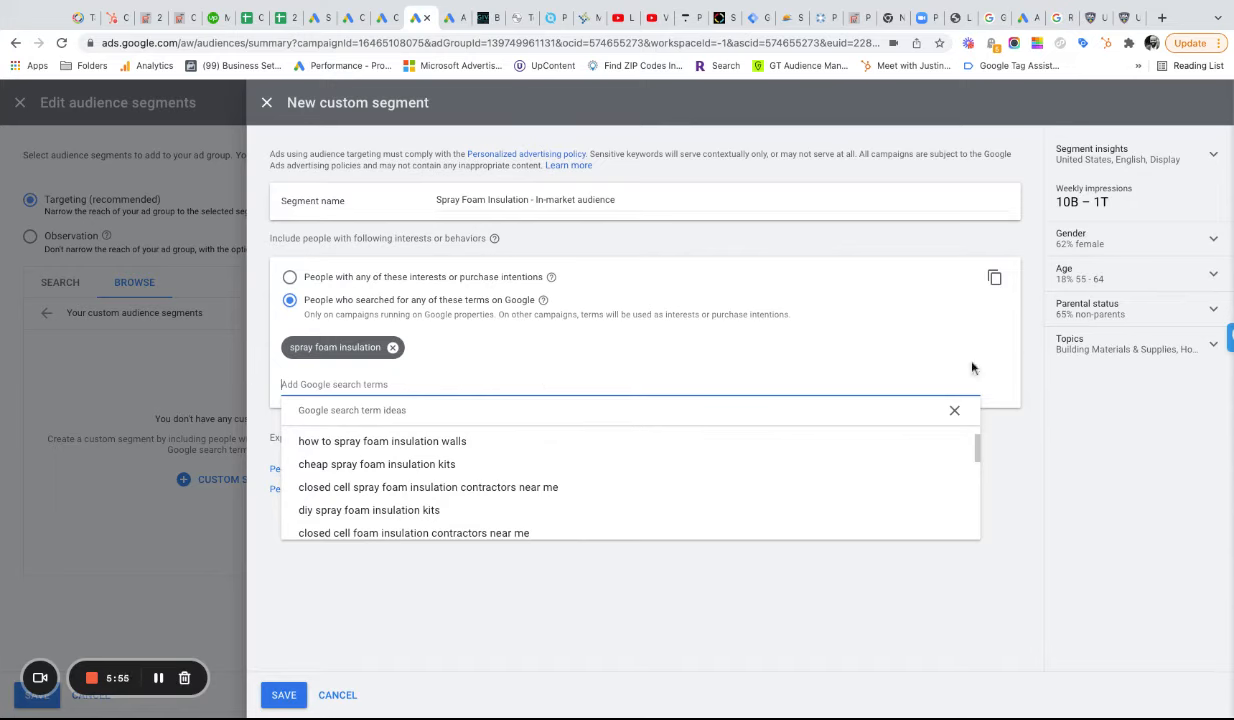
mouse_move(238, 388)
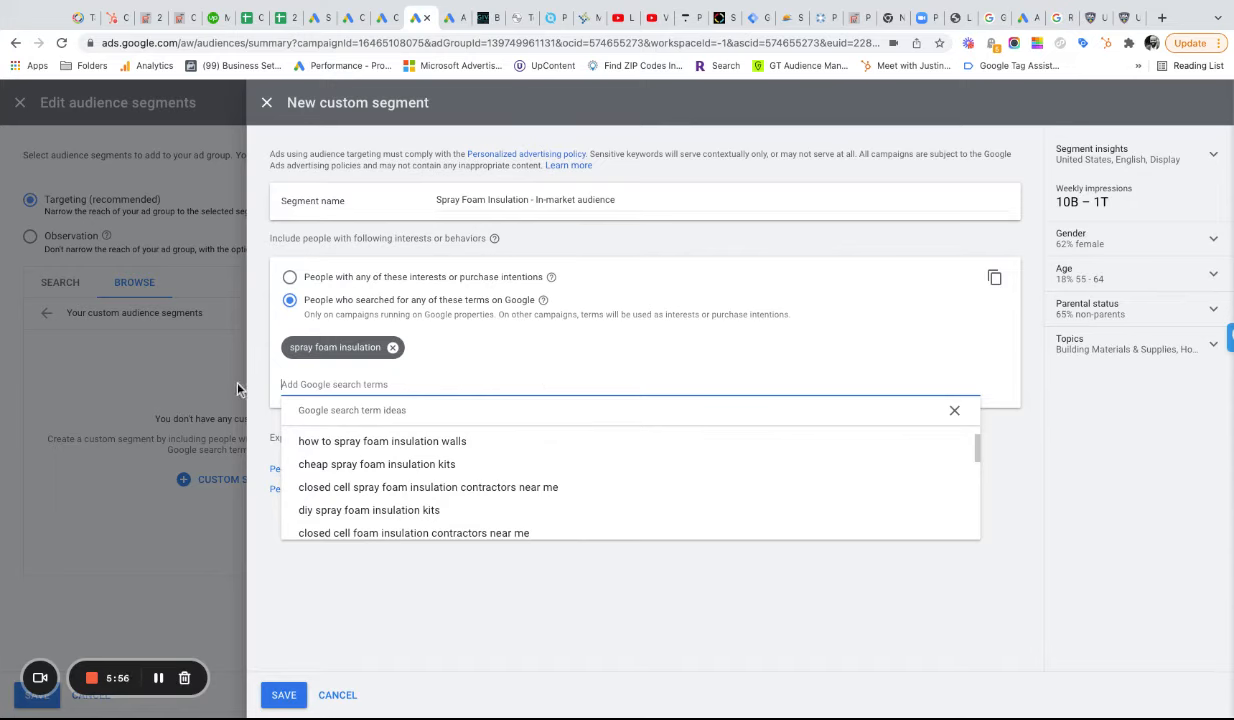
scroll("down", 3)
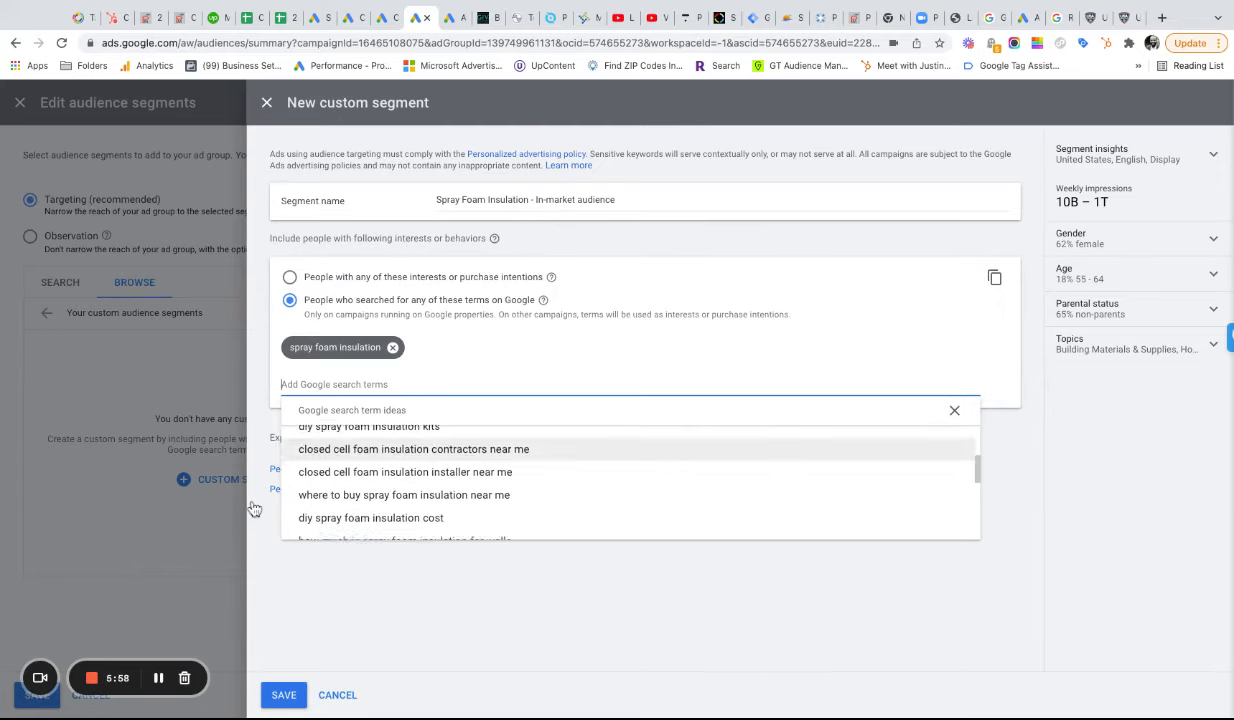
scroll("down", 3)
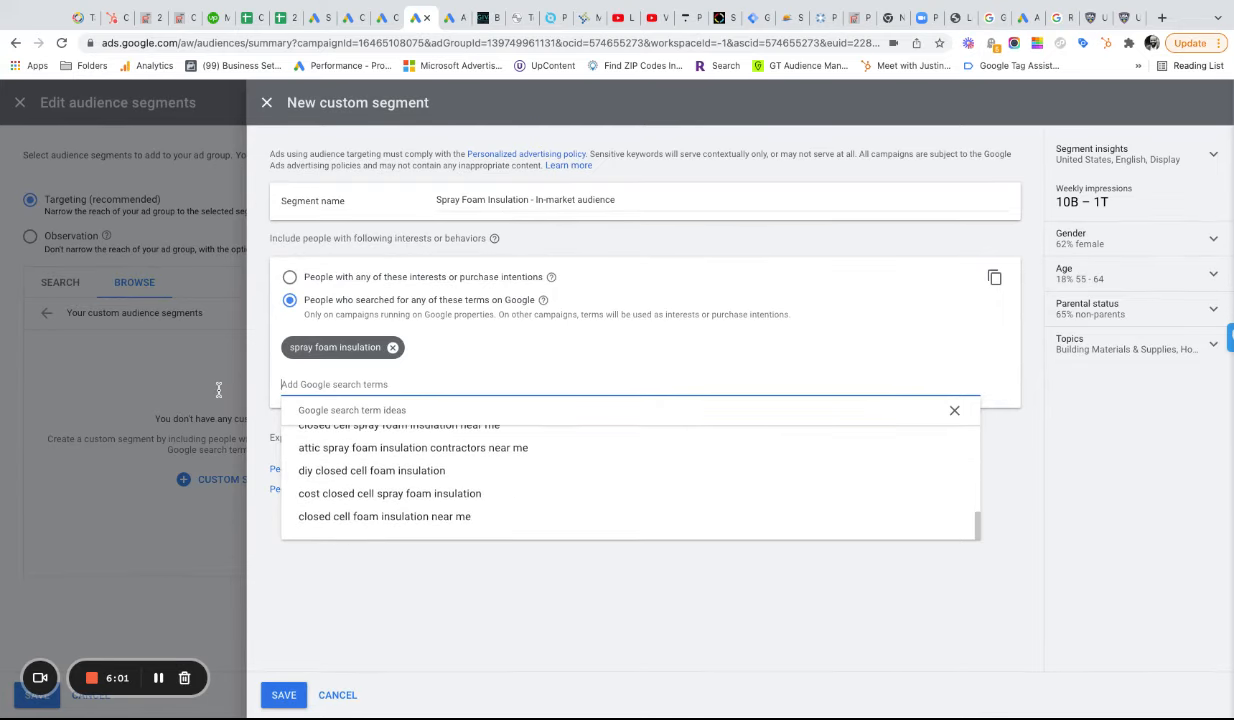
type("s")
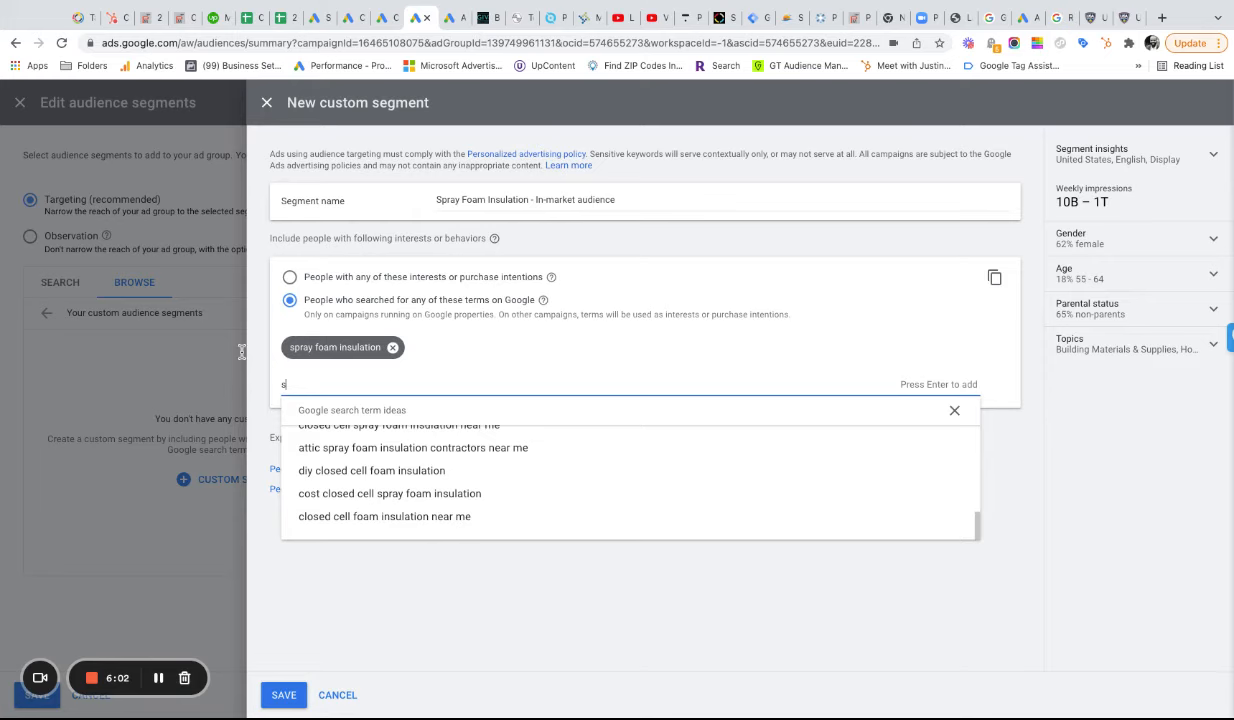
type("spray foam insulation near me")
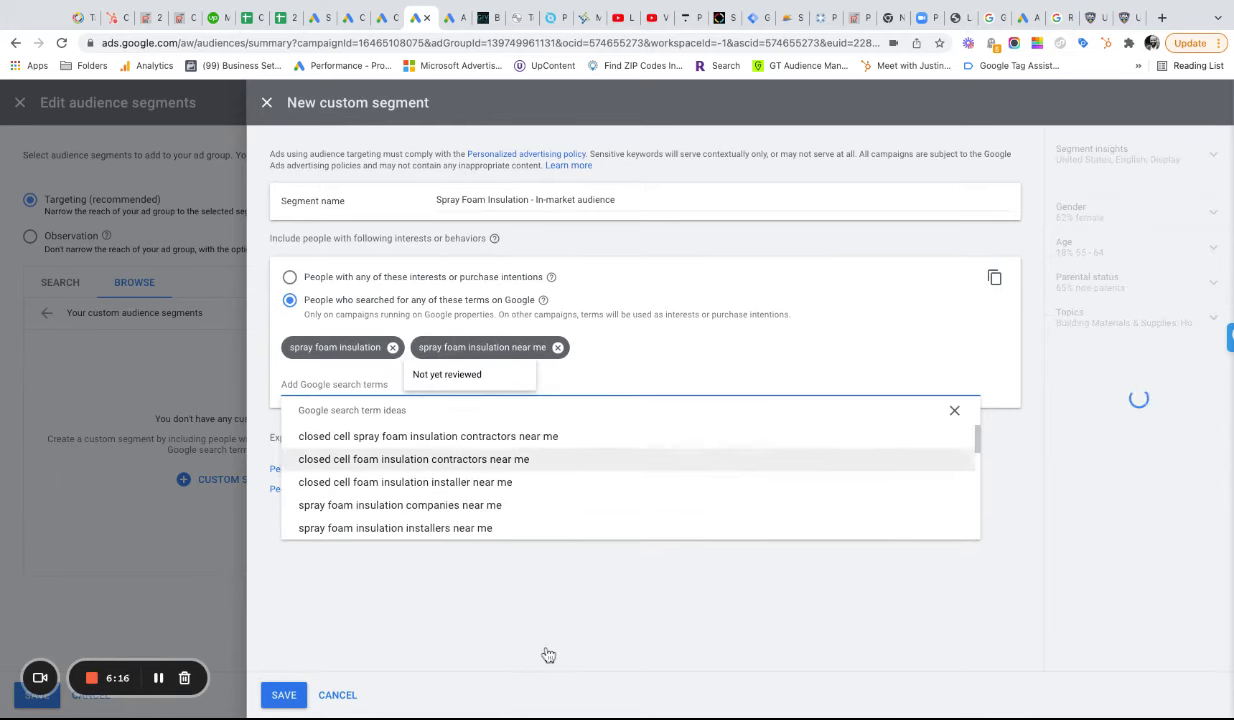
Step: Expand segment insights to show United States, English and Display with 10B–1T weekly impressions
left_click(954, 410)
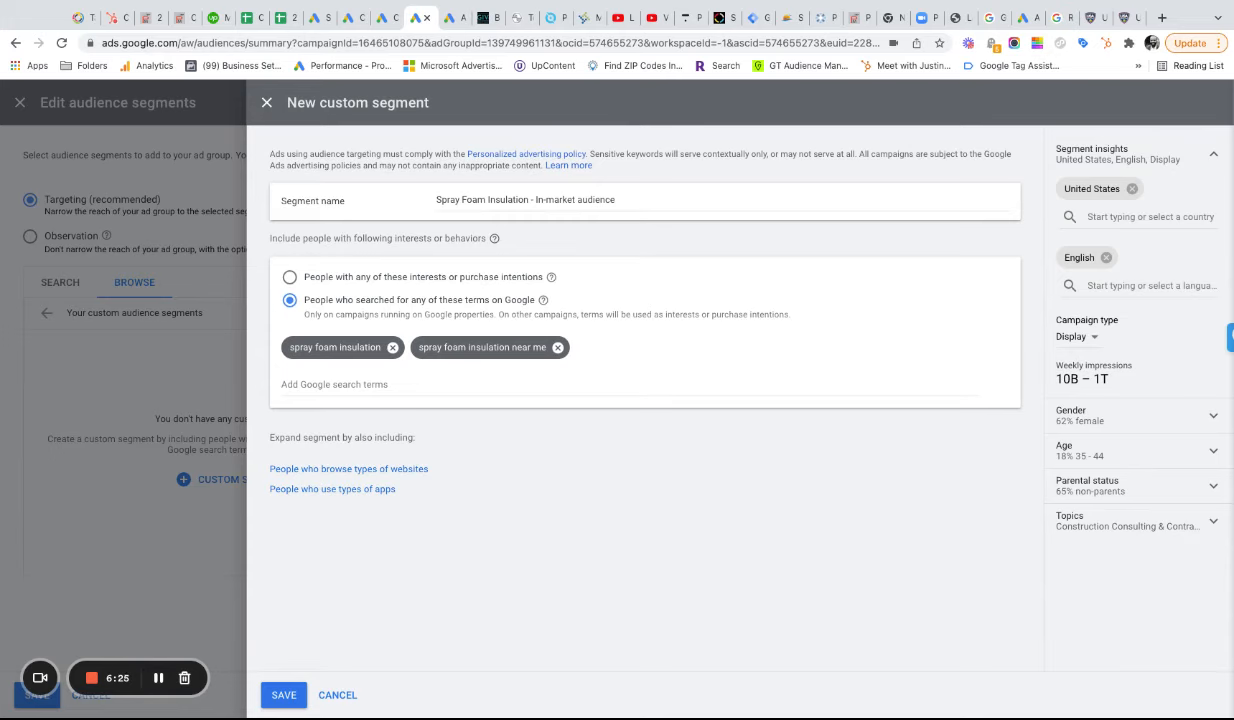
left_click(1150, 216)
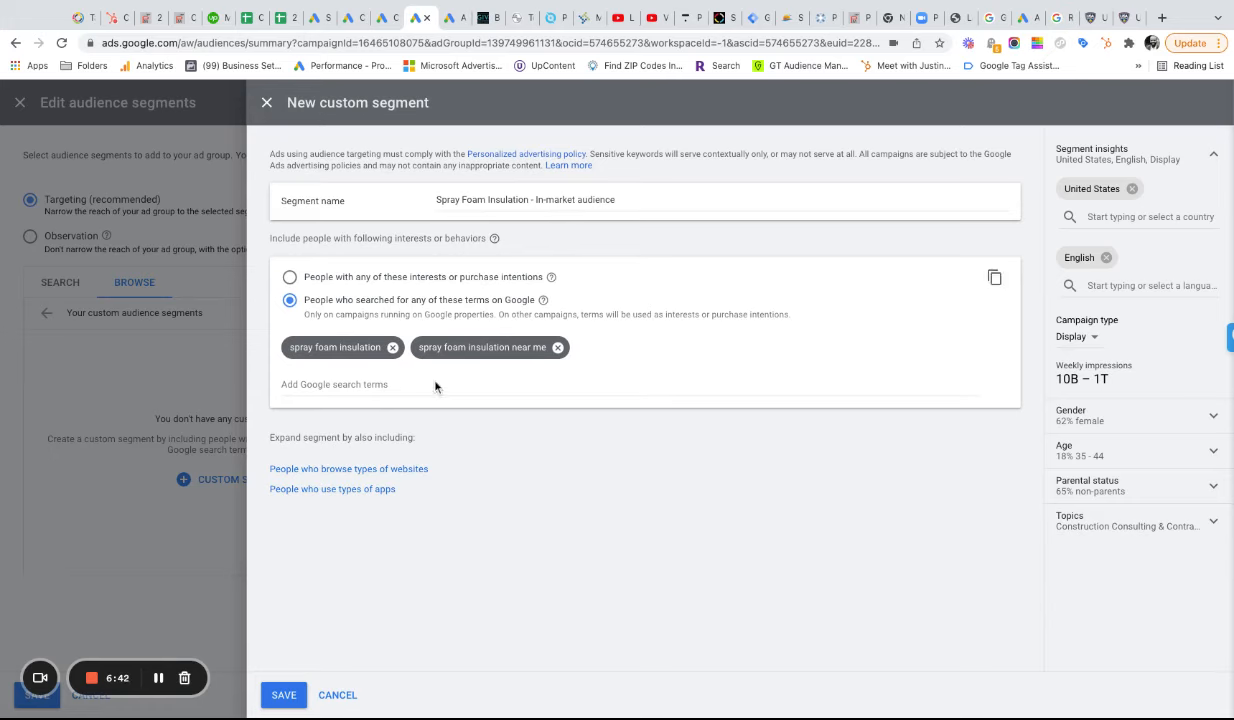
mouse_move(444, 347)
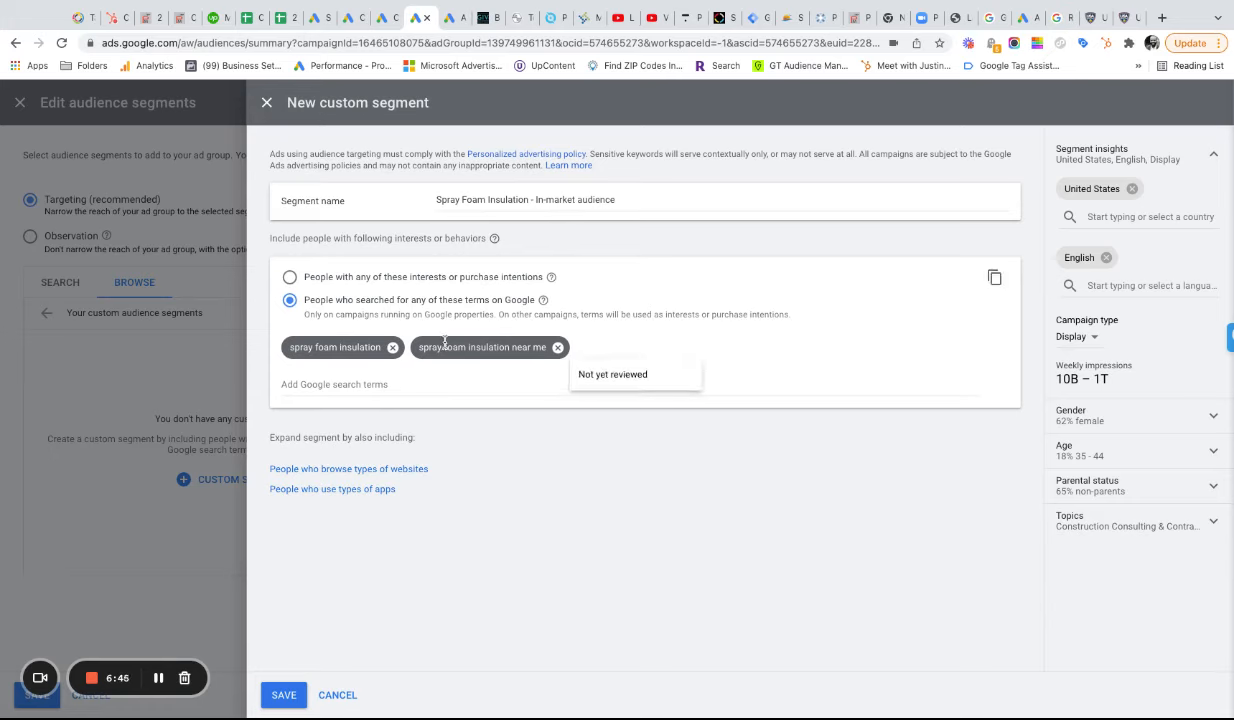
mouse_move(539, 347)
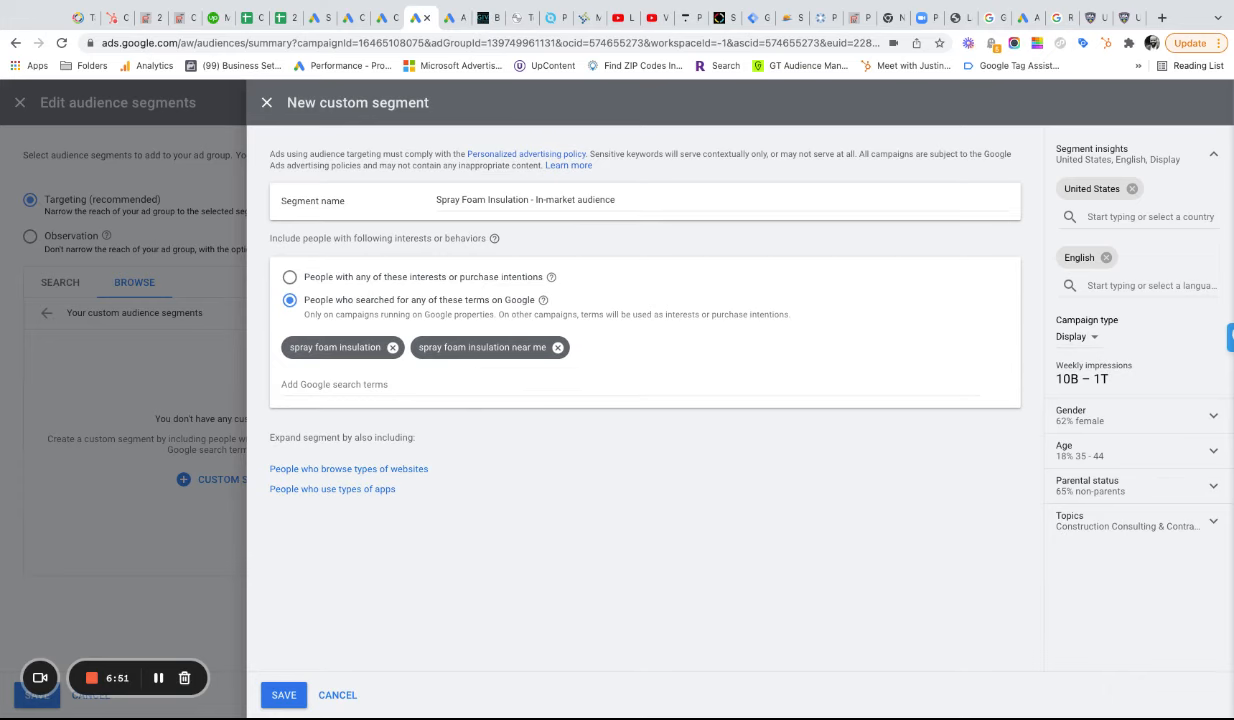
mouse_move(530, 454)
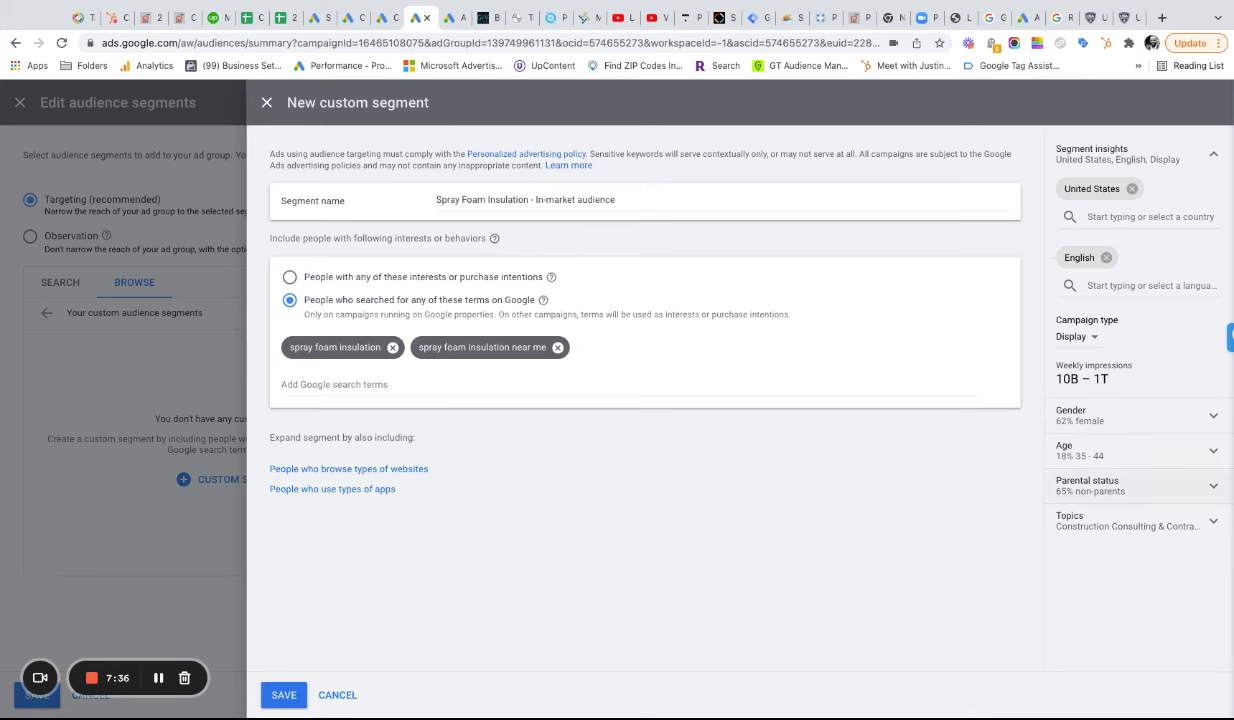
mouse_move(695, 507)
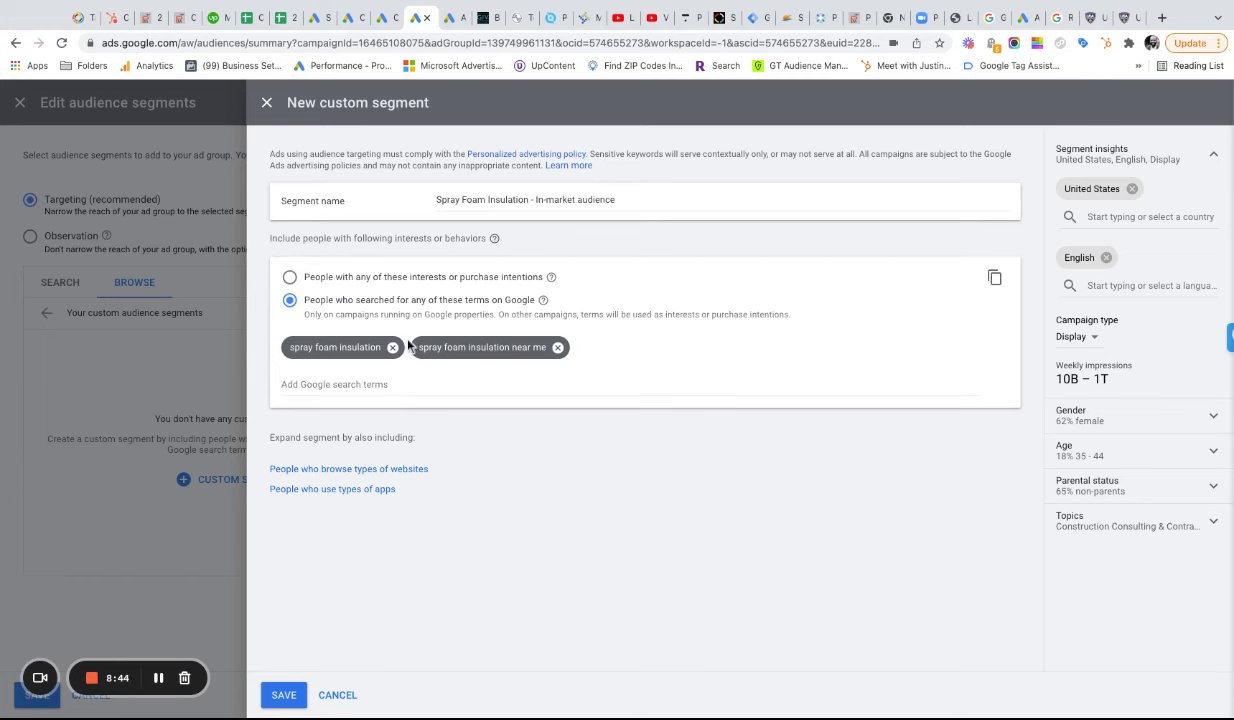
mouse_move(595, 460)
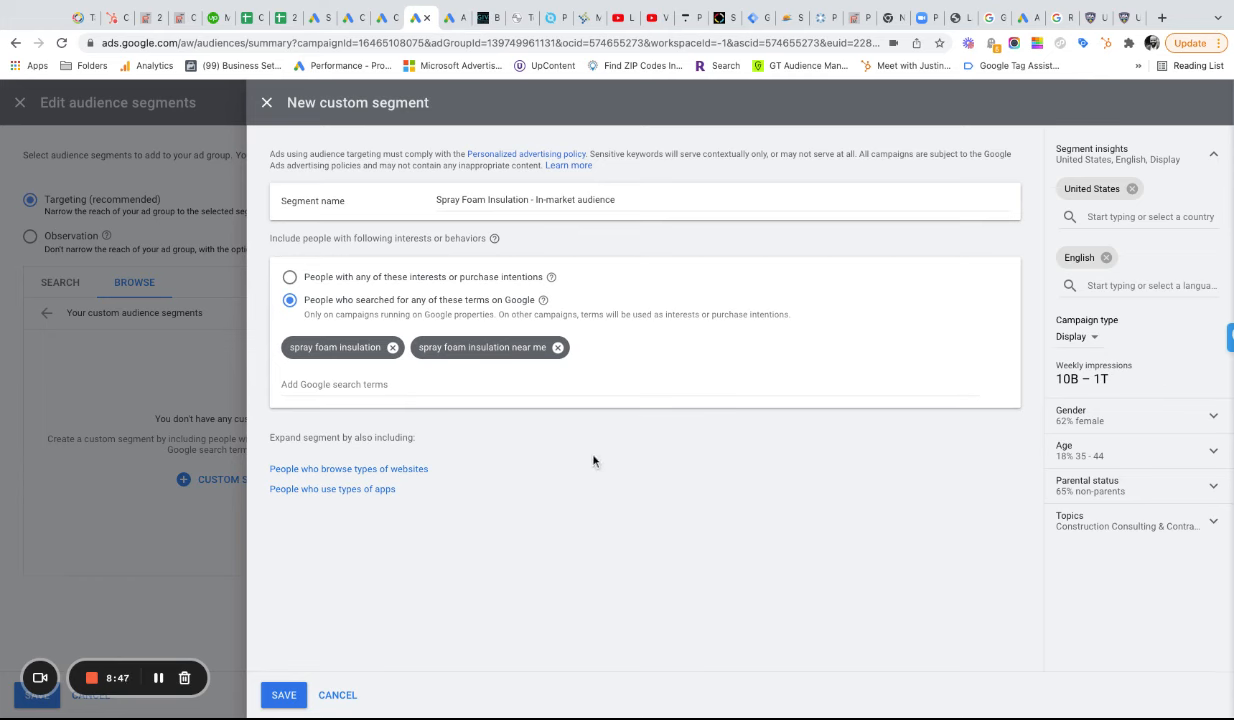
mouse_move(539, 475)
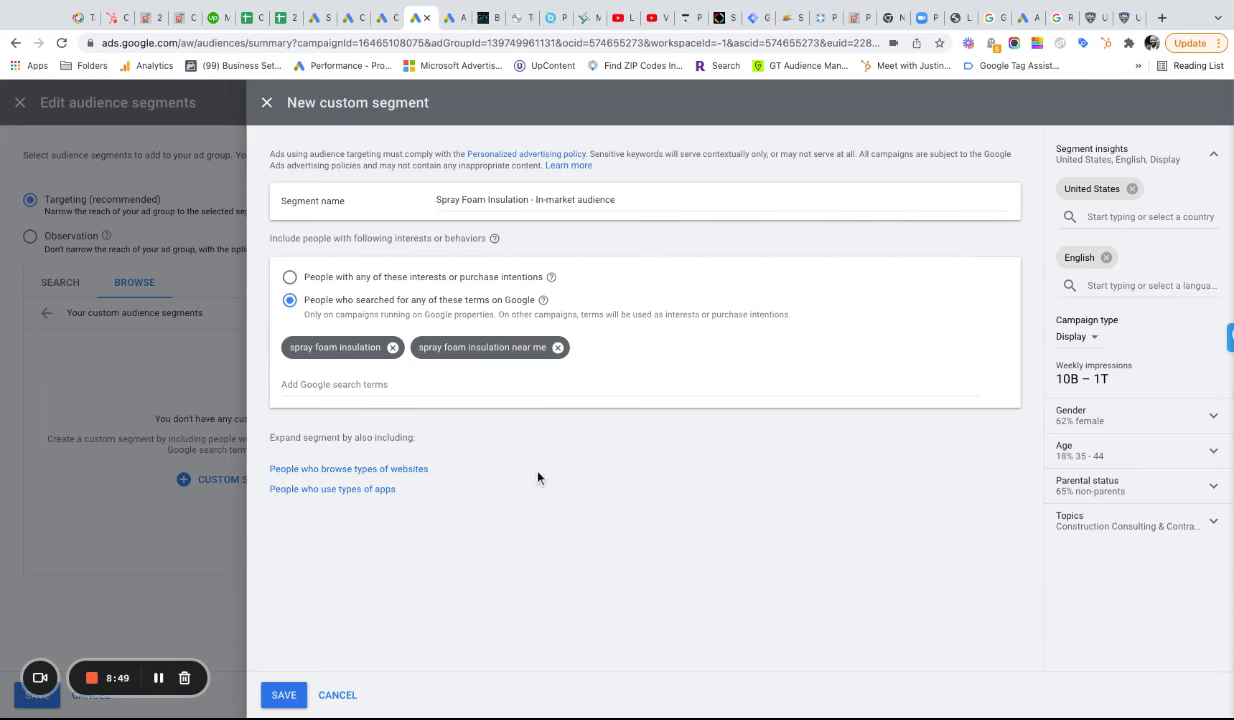
mouse_move(543, 473)
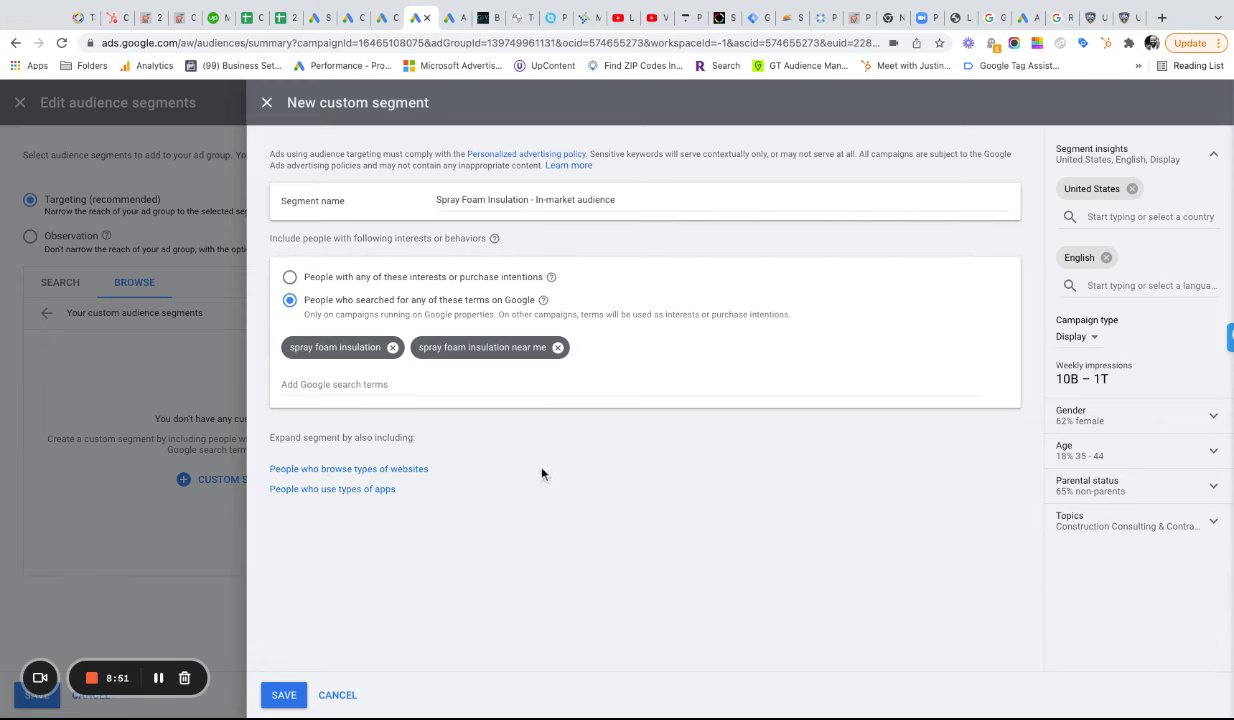